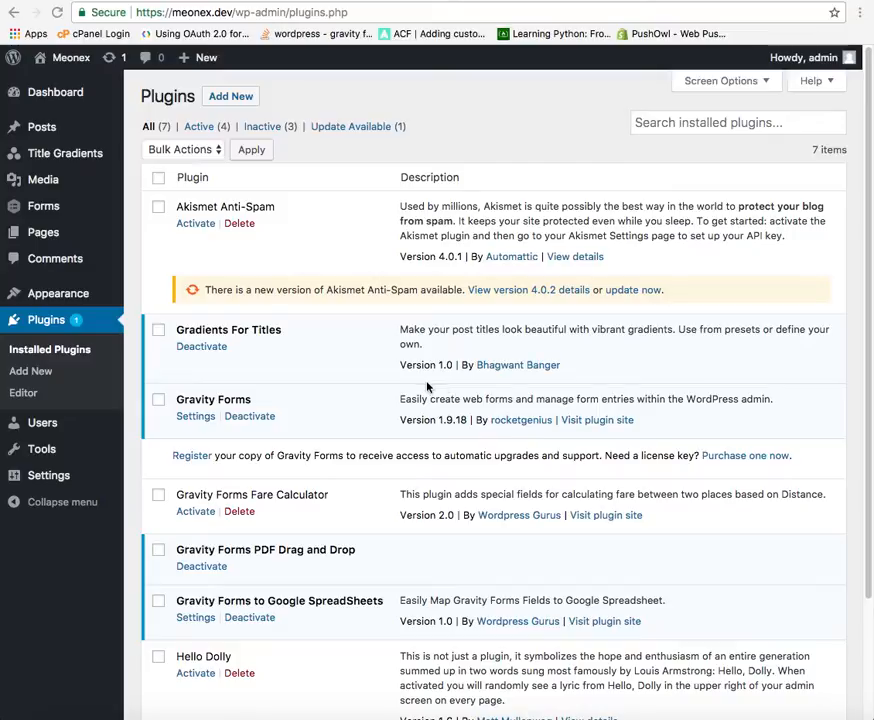
pyautogui.moveTo(315, 150)
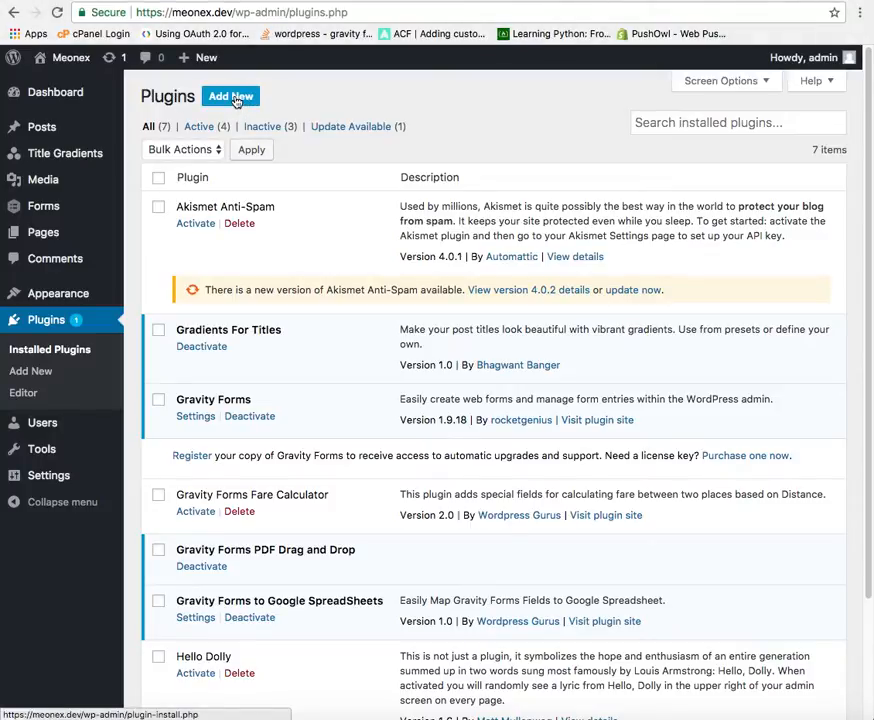
# Step: Start a plugin upload from Add New and browse to the Developer folder
pyautogui.click(230, 96)
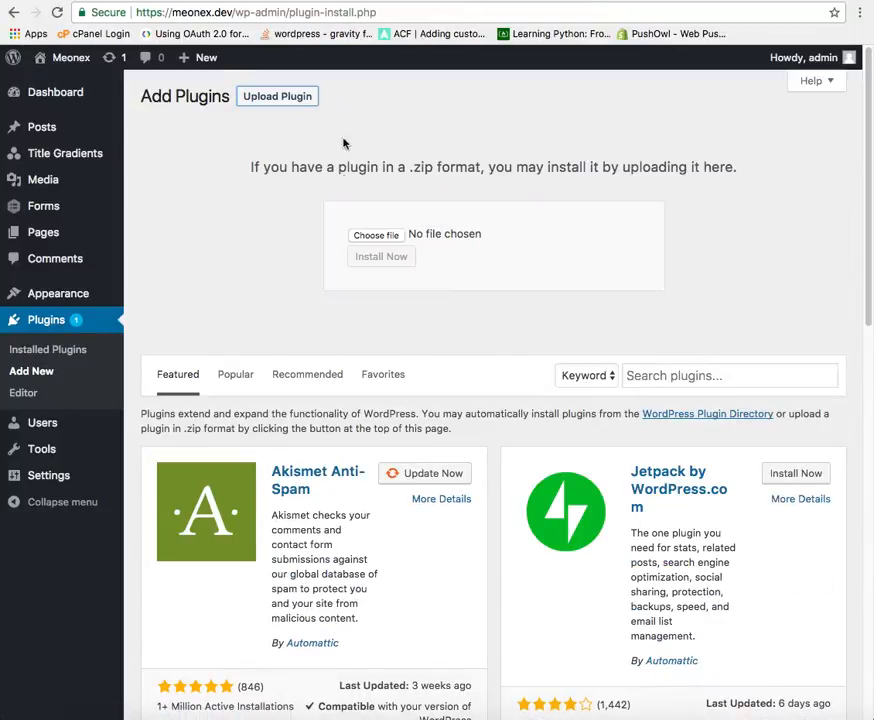
pyautogui.click(376, 234)
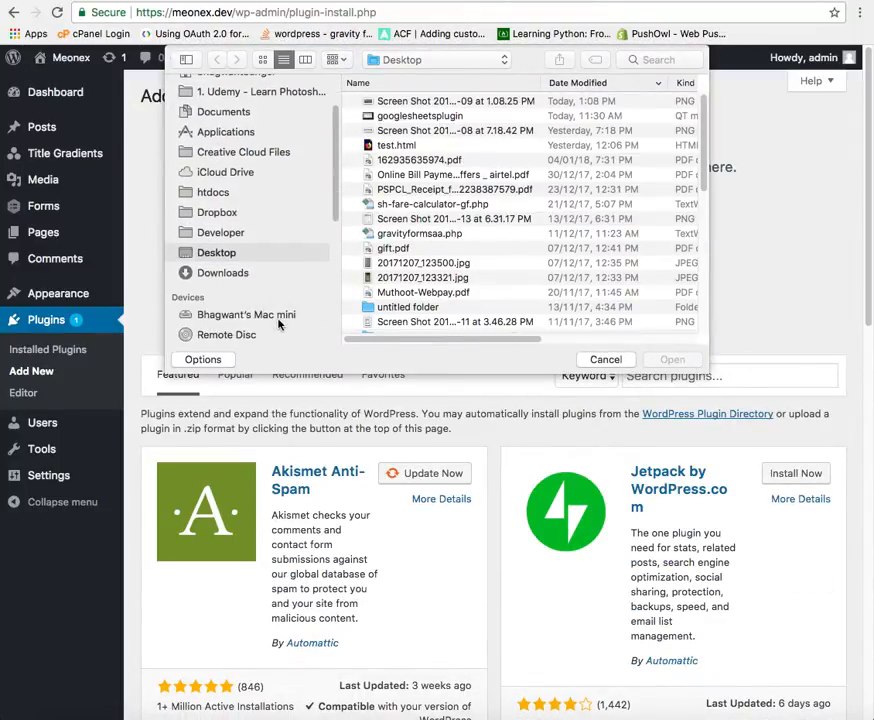
pyautogui.scroll(-3)
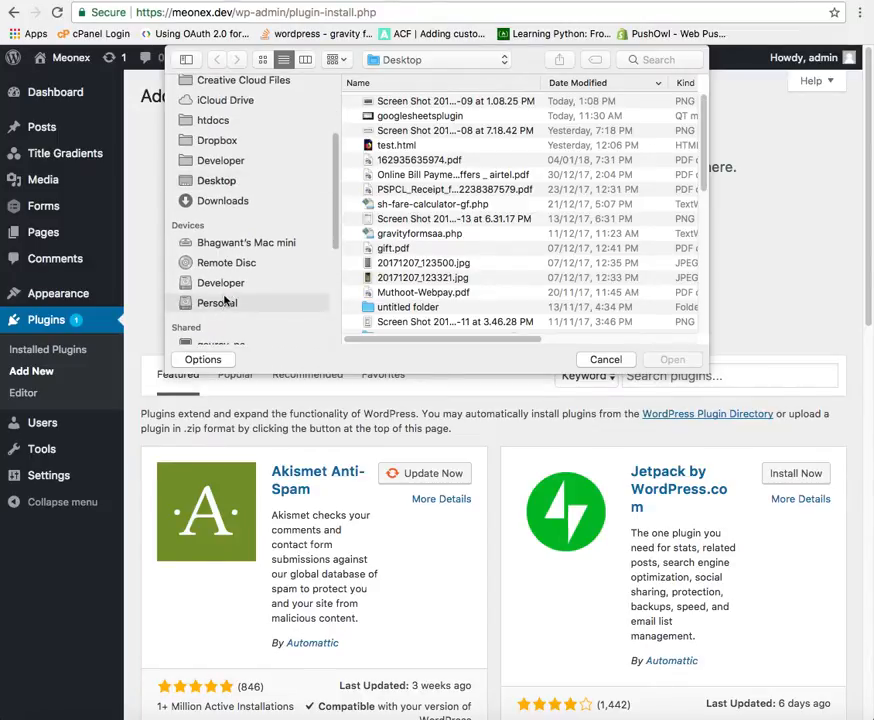
pyautogui.click(221, 282)
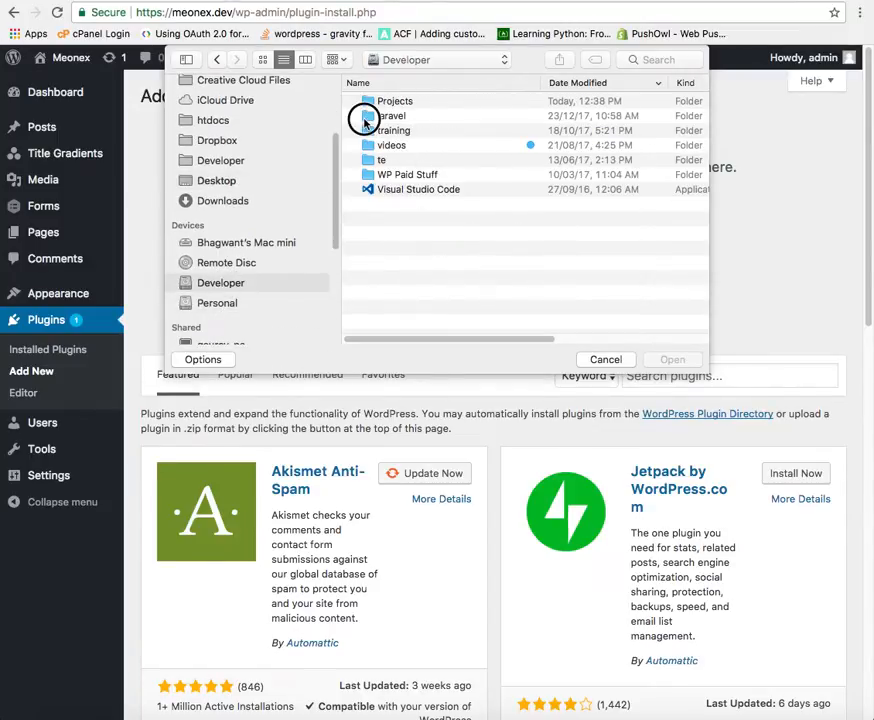
# Step: Pick gf_bb_filecount.zip from laravel > meonex > wp-content and start installing it
pyautogui.doubleClick(392, 116)
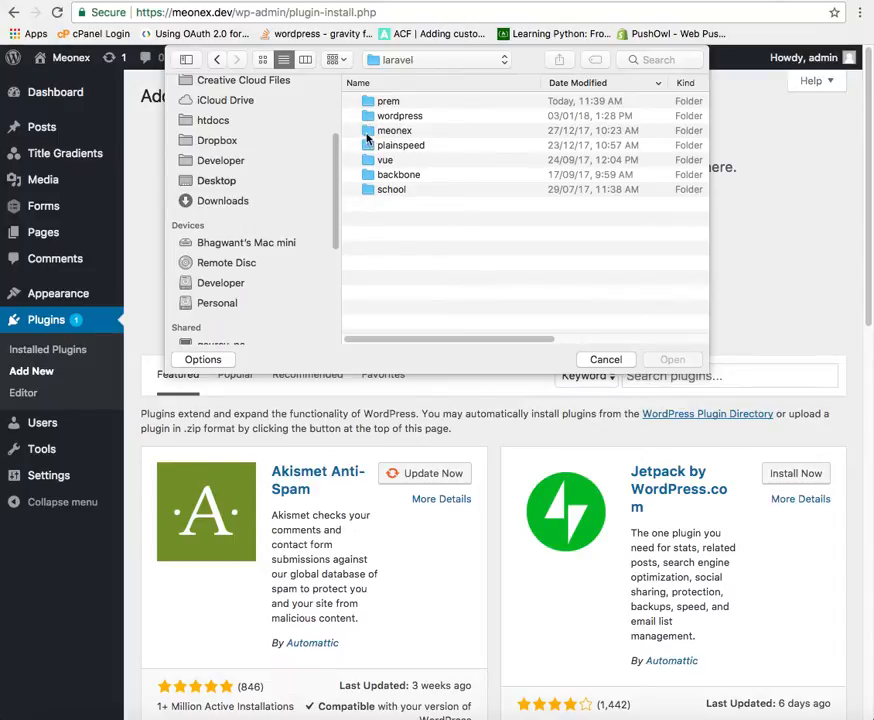
pyautogui.doubleClick(394, 130)
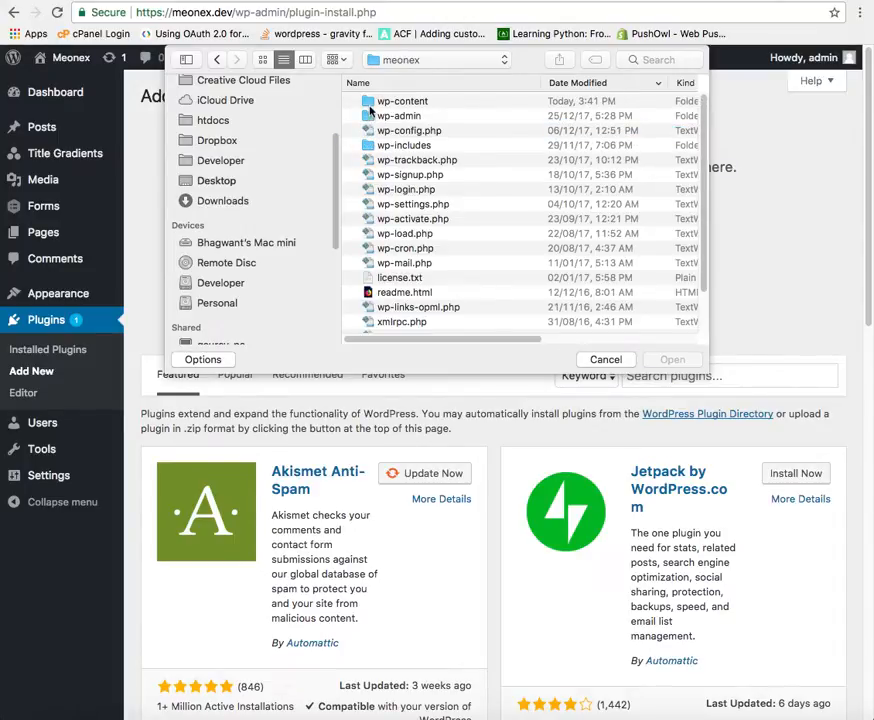
pyautogui.doubleClick(401, 100)
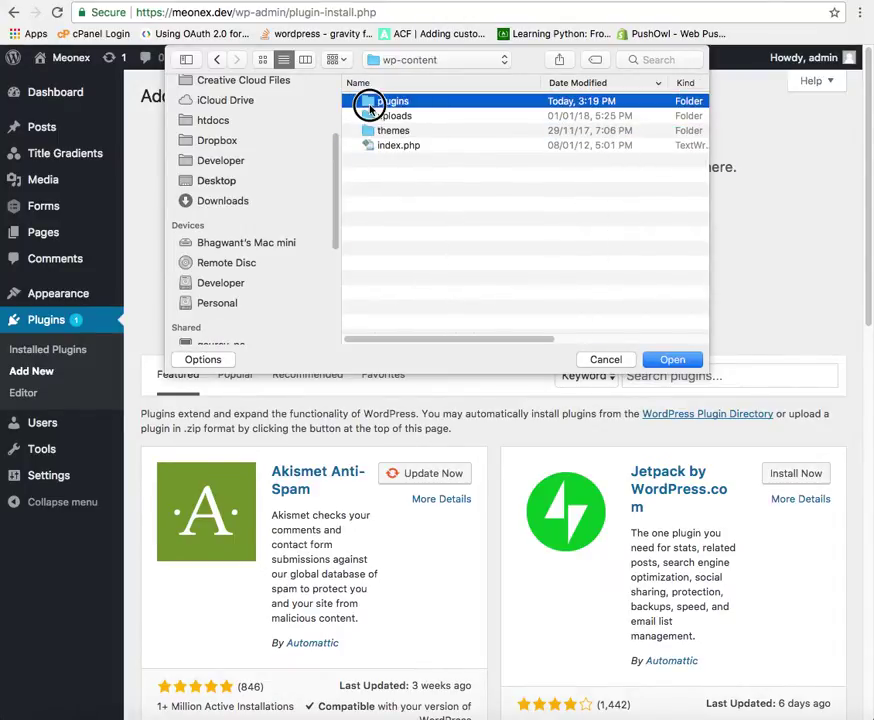
pyautogui.click(672, 359)
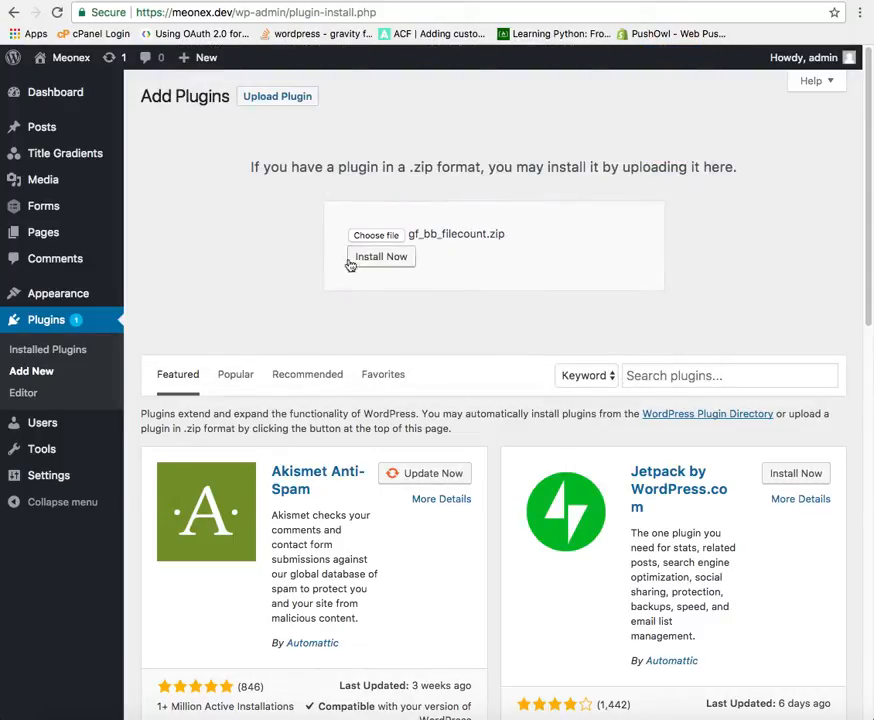
pyautogui.click(380, 256)
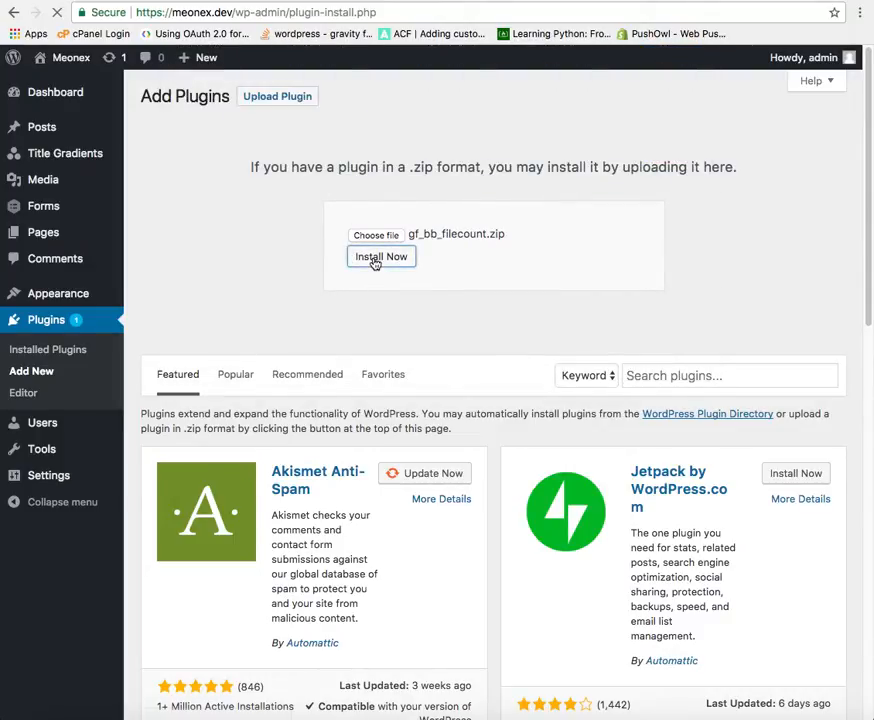
pyautogui.click(380, 256)
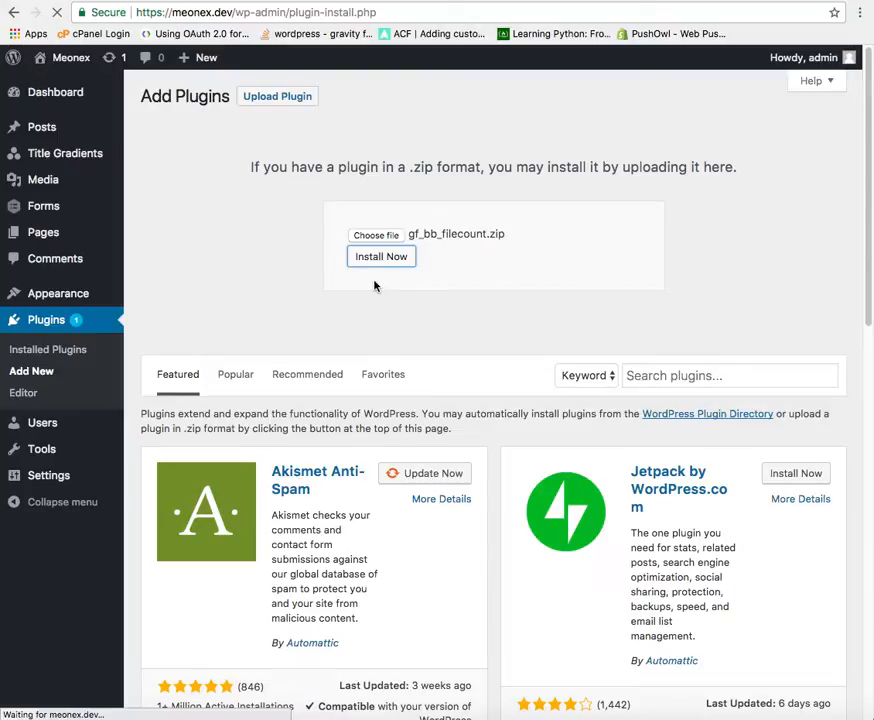
# Step: Activate Gravity Forms File Count and confirm it is active among the eight plugins
pyautogui.click(381, 256)
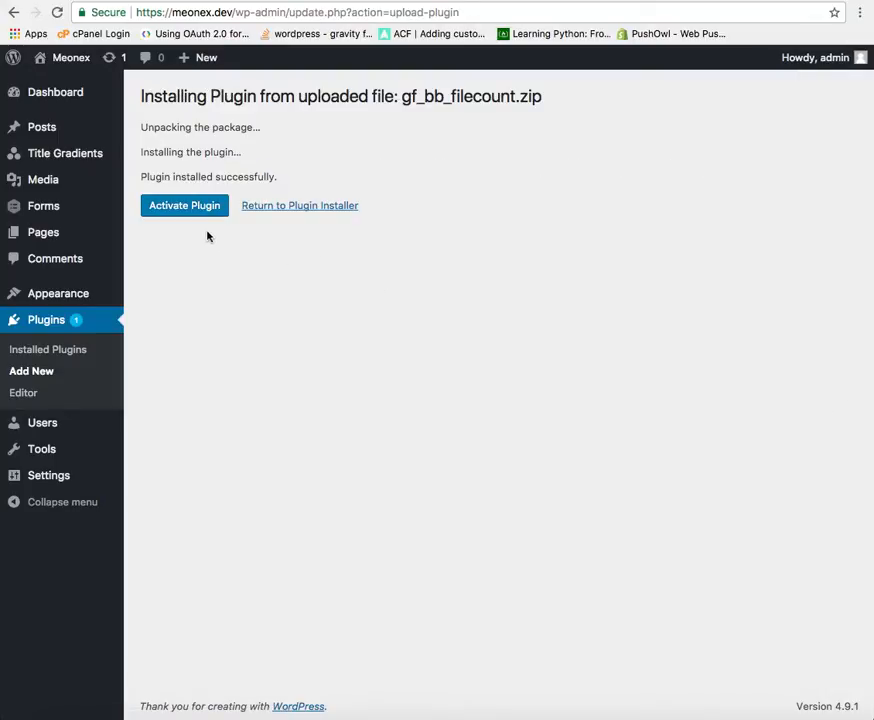
pyautogui.click(184, 205)
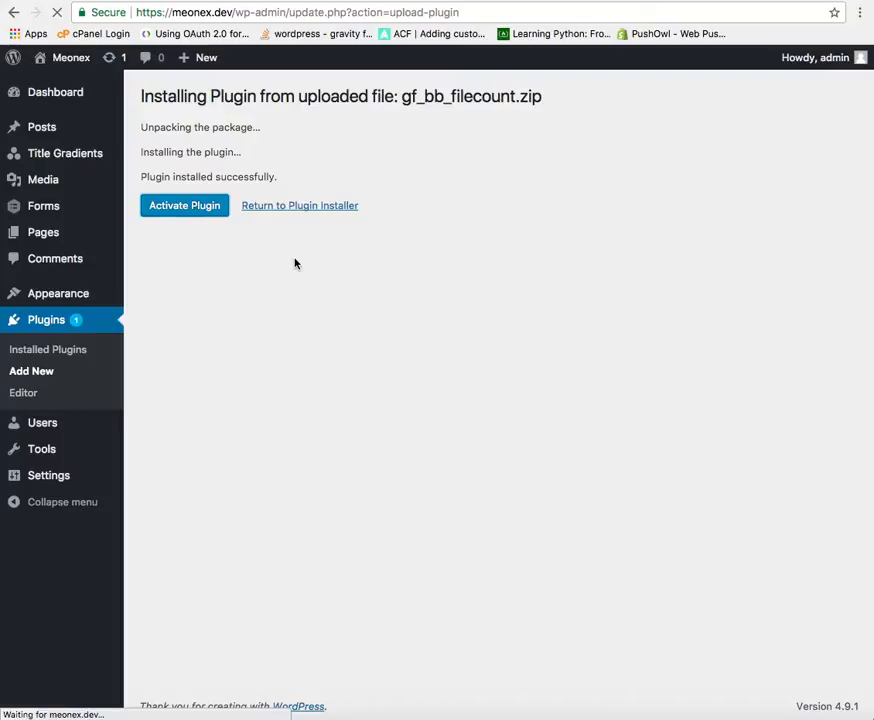
pyautogui.moveTo(300, 277)
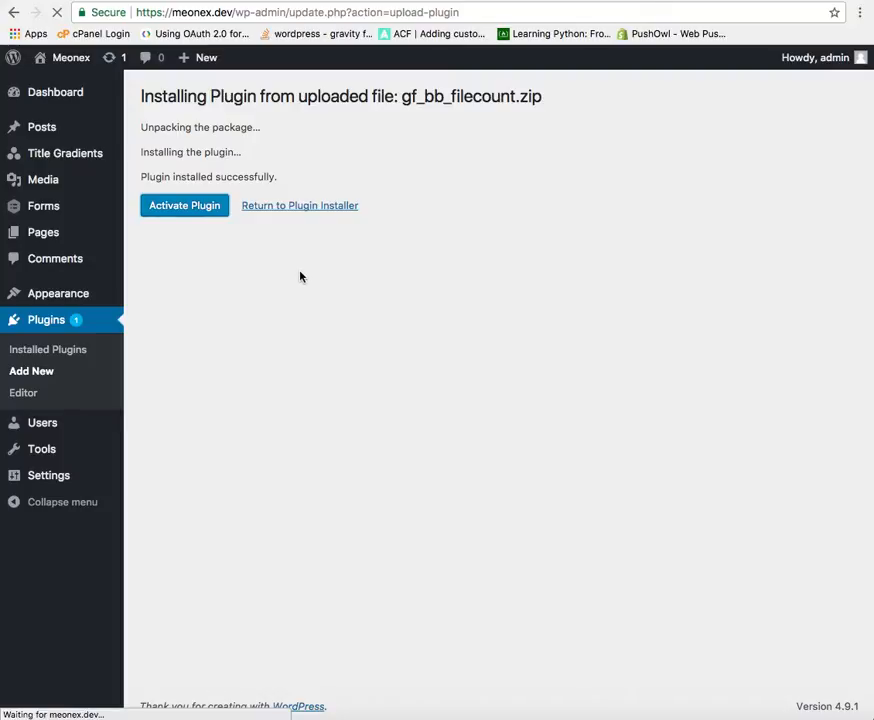
pyautogui.click(184, 205)
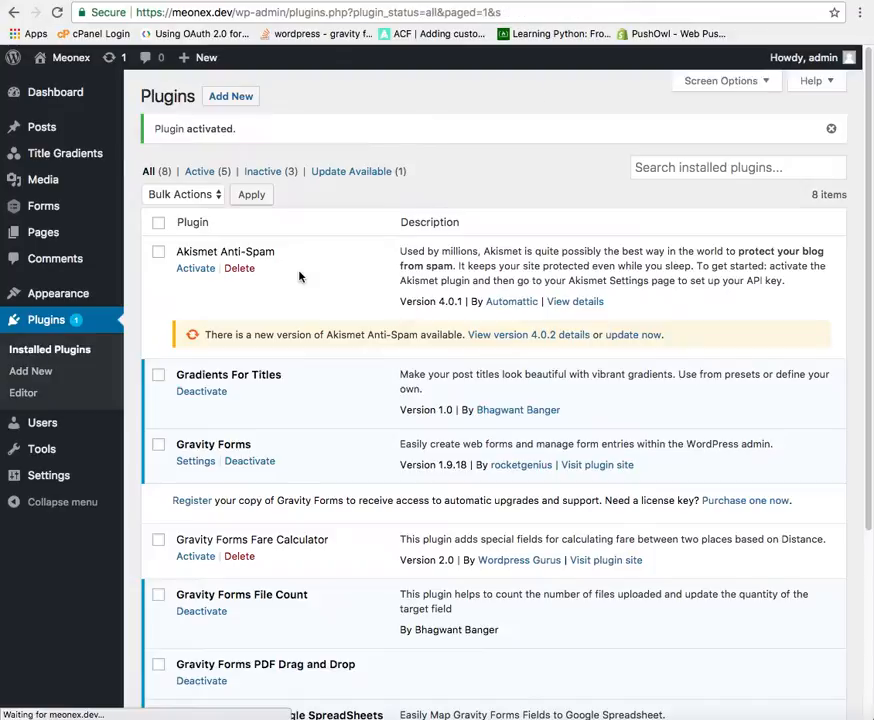
pyautogui.scroll(-3)
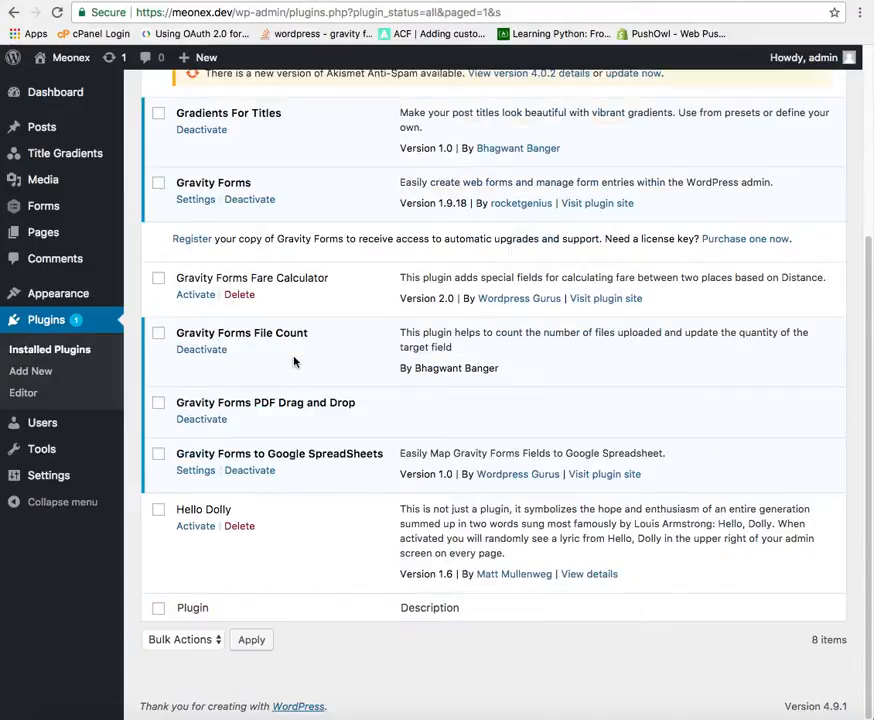
pyautogui.moveTo(265, 355)
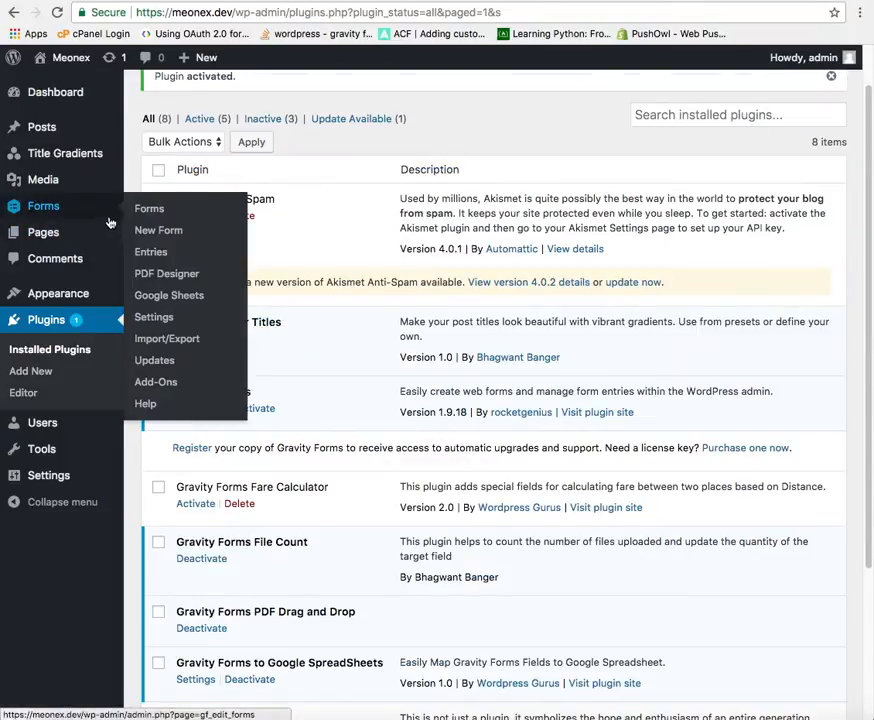
# Step: Add an Images file upload field and a Product Name product field to the File Count form
pyautogui.click(149, 208)
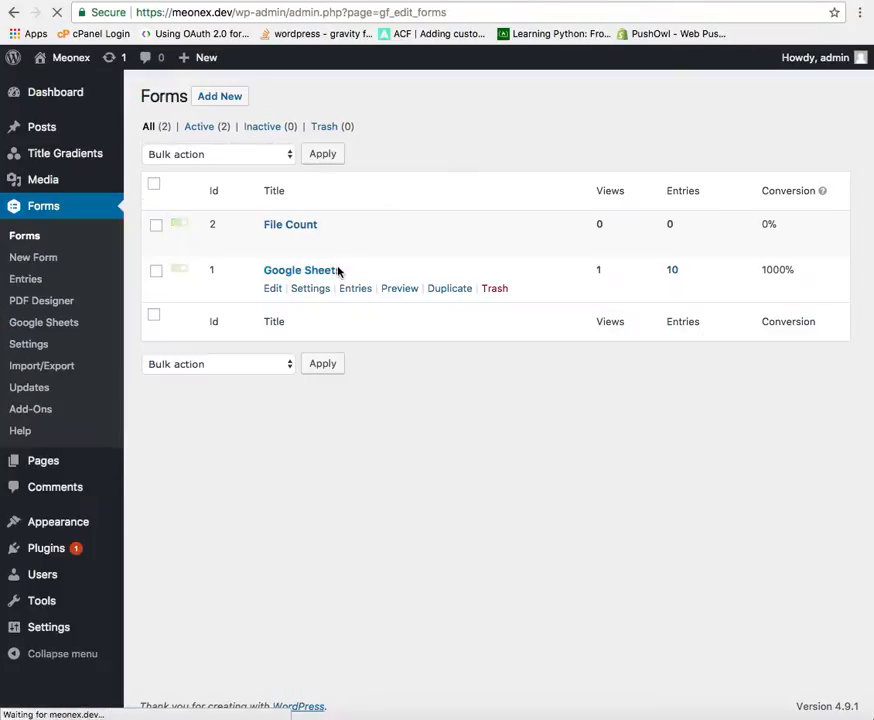
pyautogui.click(290, 224)
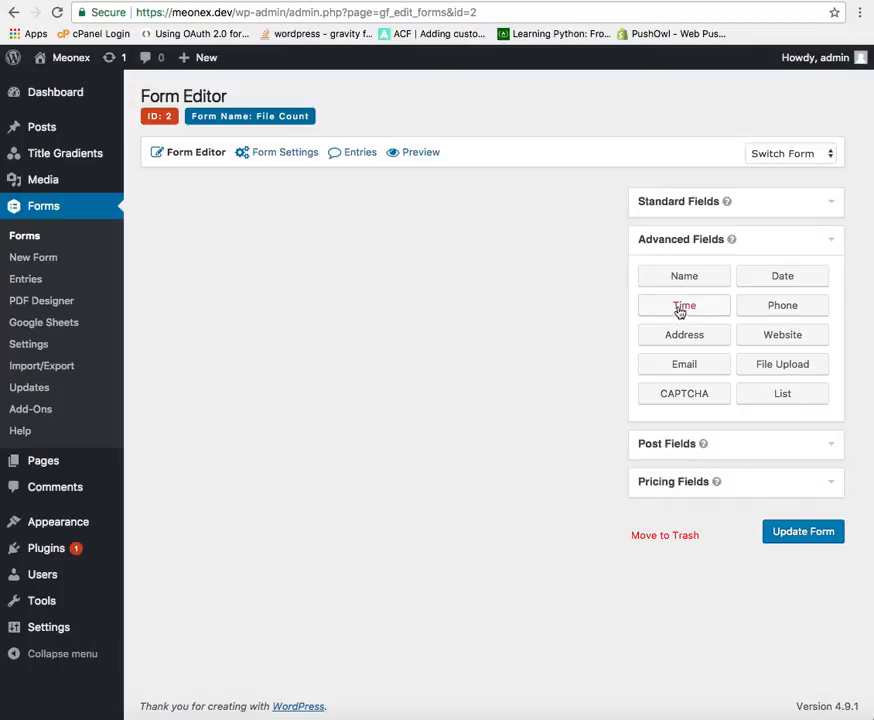
pyautogui.moveTo(782, 364)
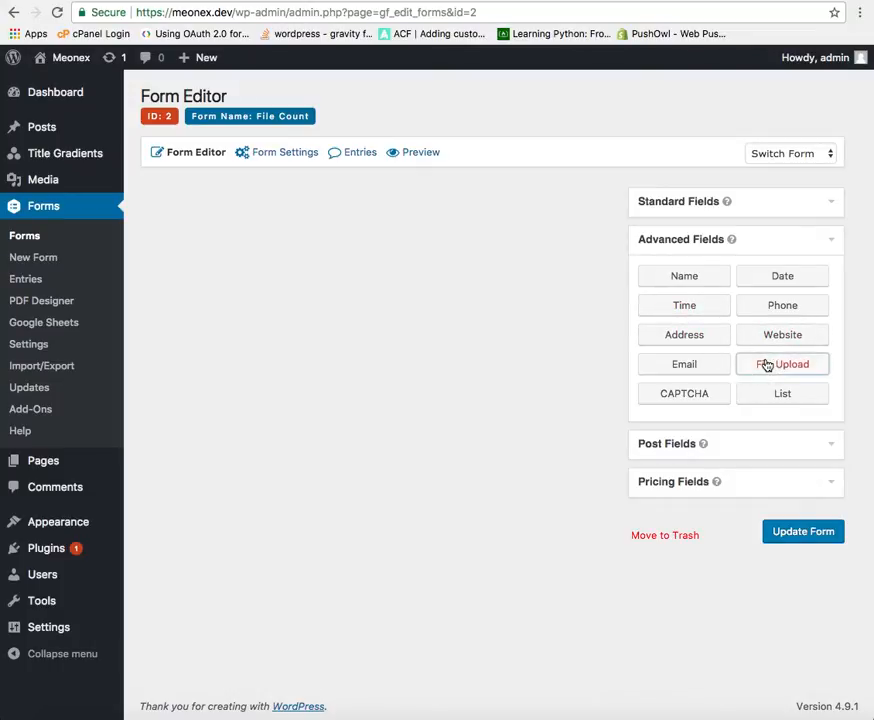
pyautogui.click(782, 364)
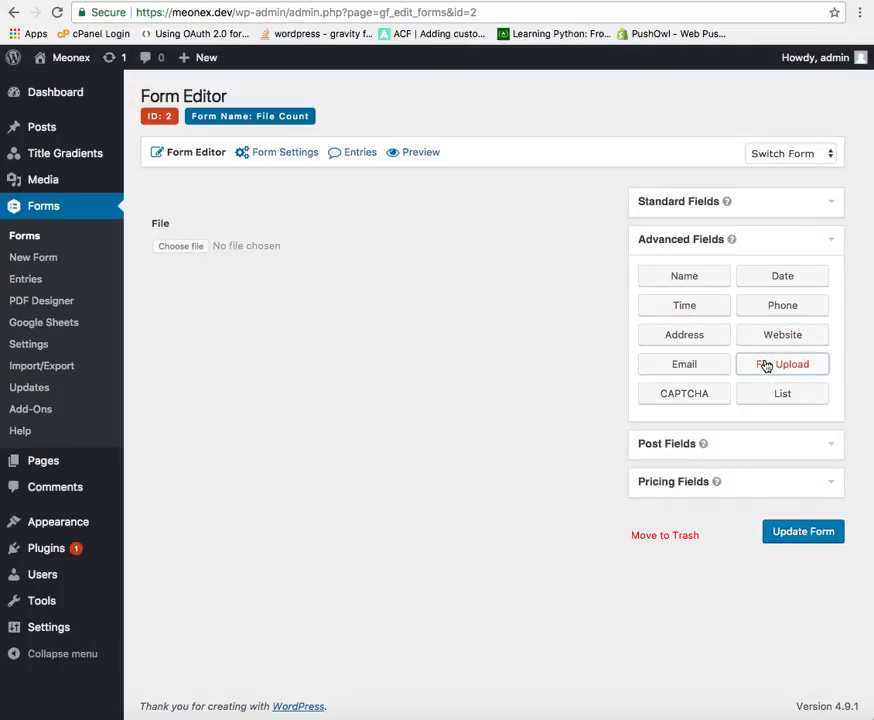
pyautogui.click(782, 363)
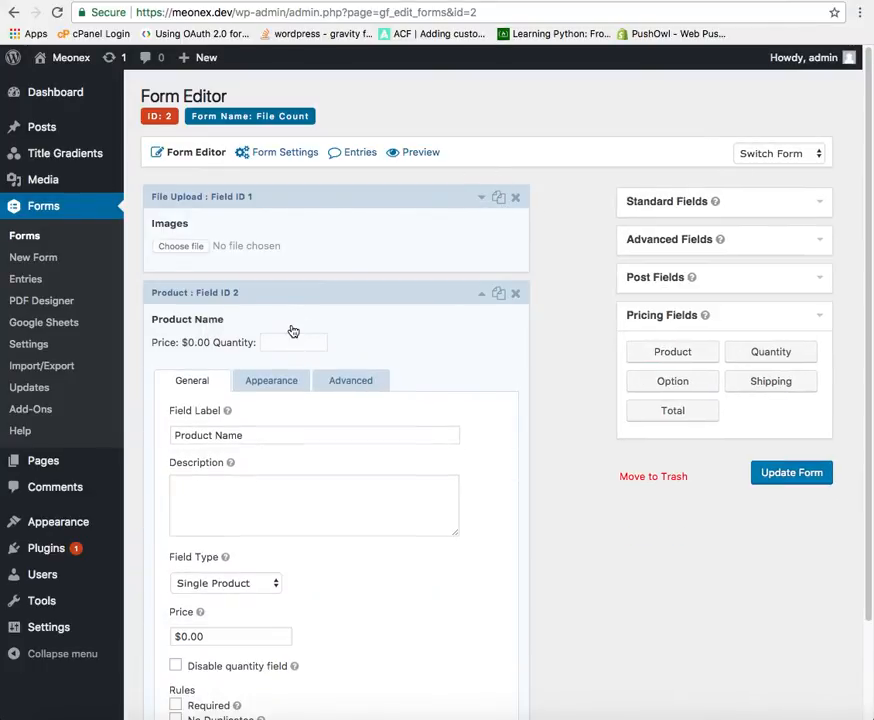
# Step: Make the product a Type of Print drop-down with choices 4x6in, 5x5in and 6x6in
pyautogui.scroll(-3)
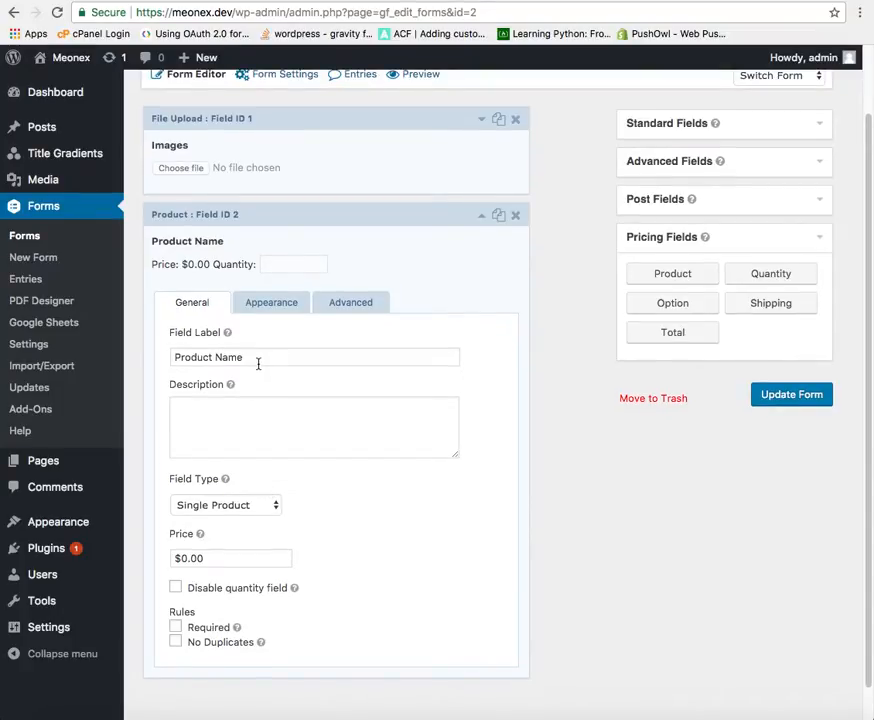
pyautogui.click(225, 504)
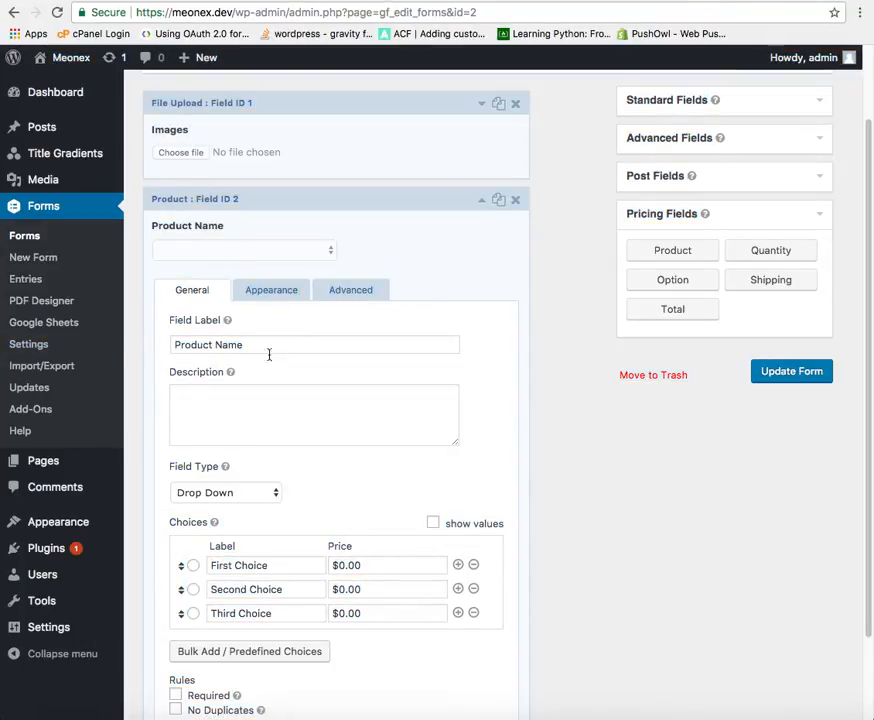
pyautogui.tripleClick(314, 344)
pyautogui.write('Type of')
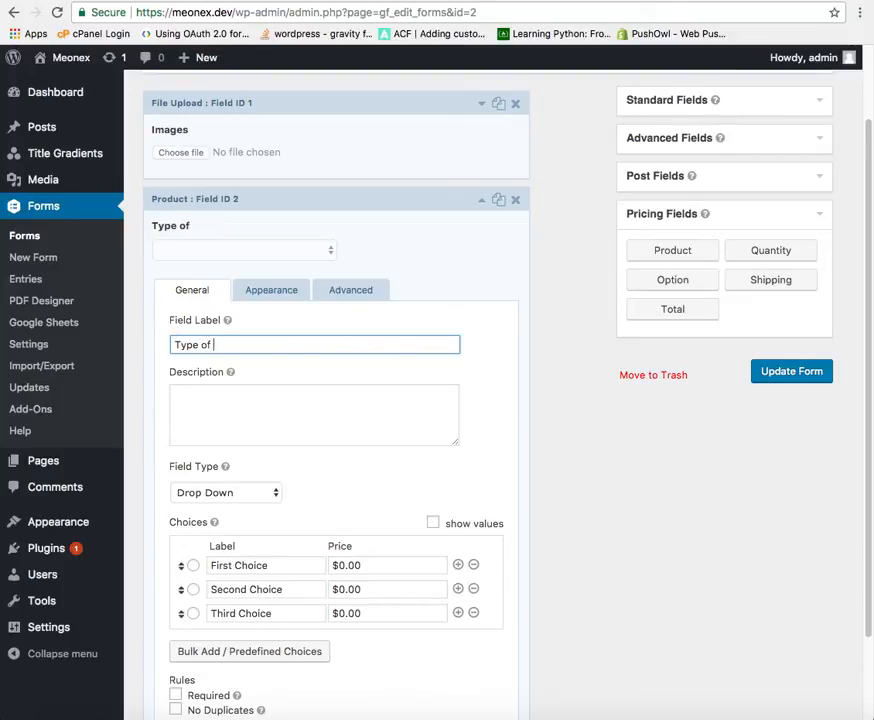
pyautogui.write('Print')
pyautogui.click(266, 589)
pyautogui.write('5')
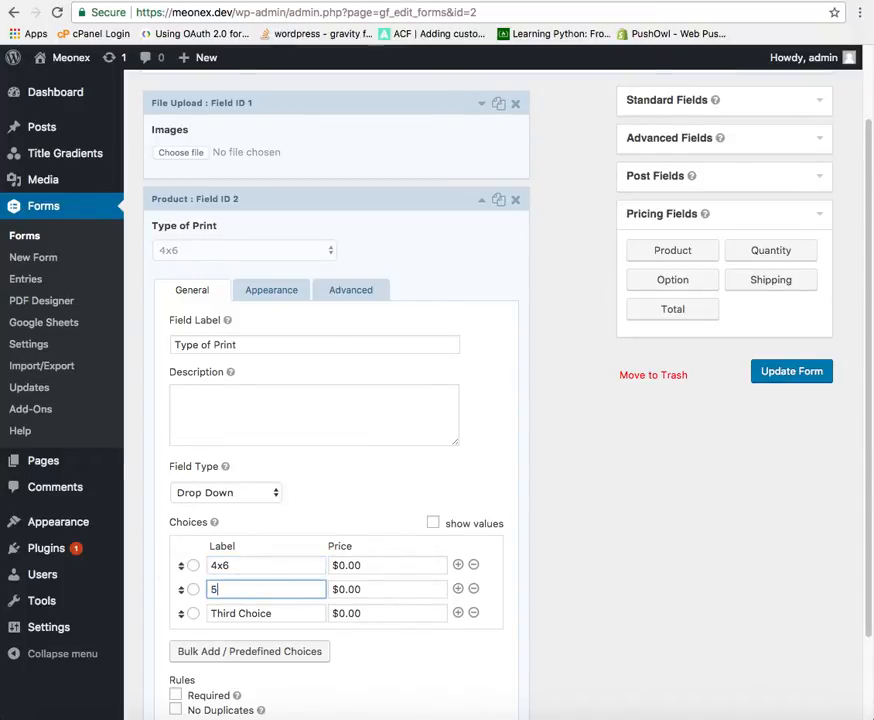
pyautogui.write('x5')
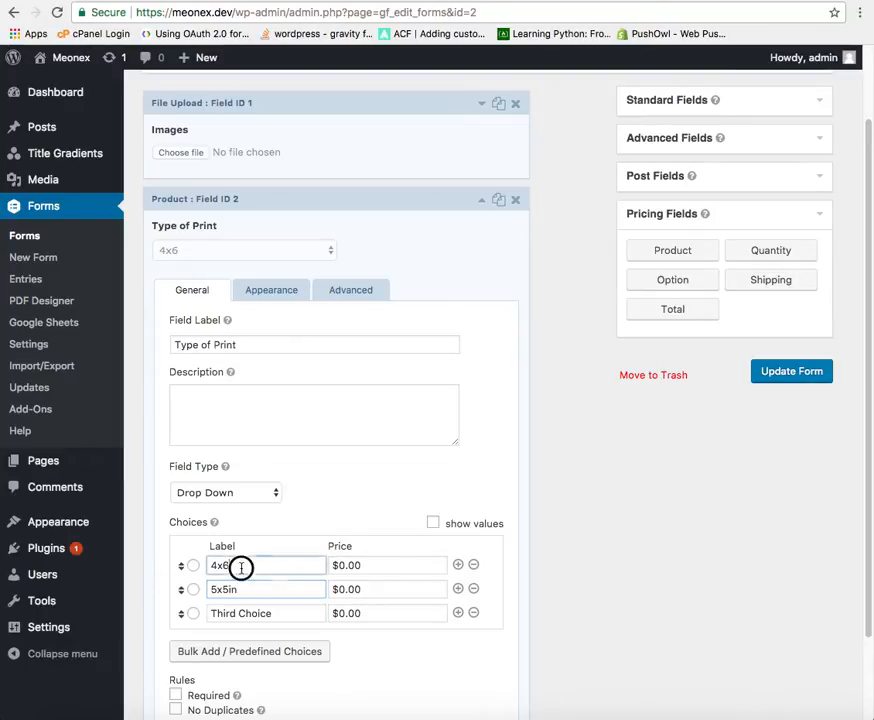
pyautogui.write('in')
pyautogui.click(266, 613)
pyautogui.write('6x6')
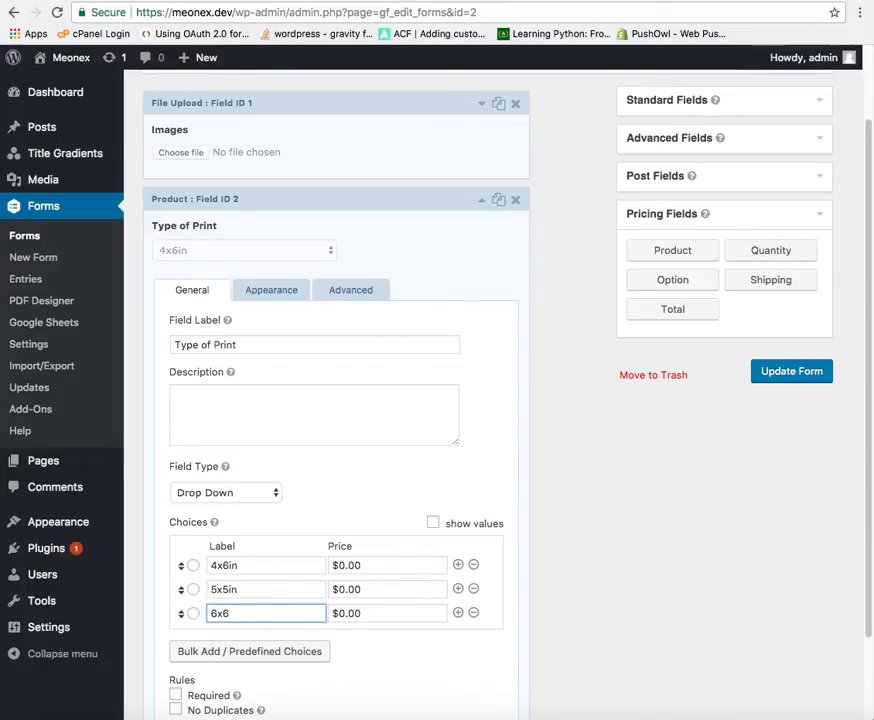
pyautogui.write('in')
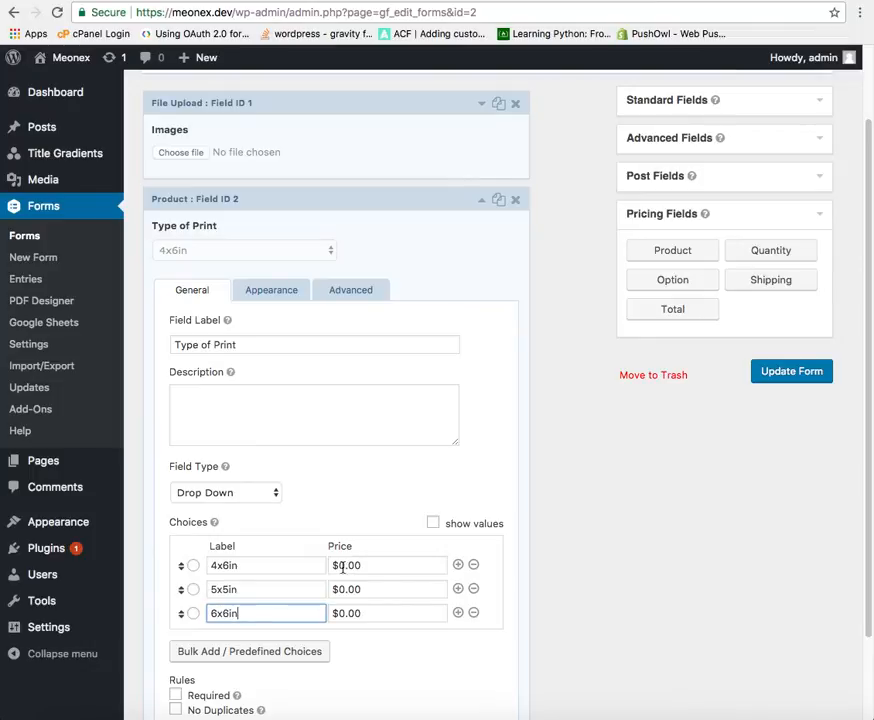
pyautogui.click(388, 565)
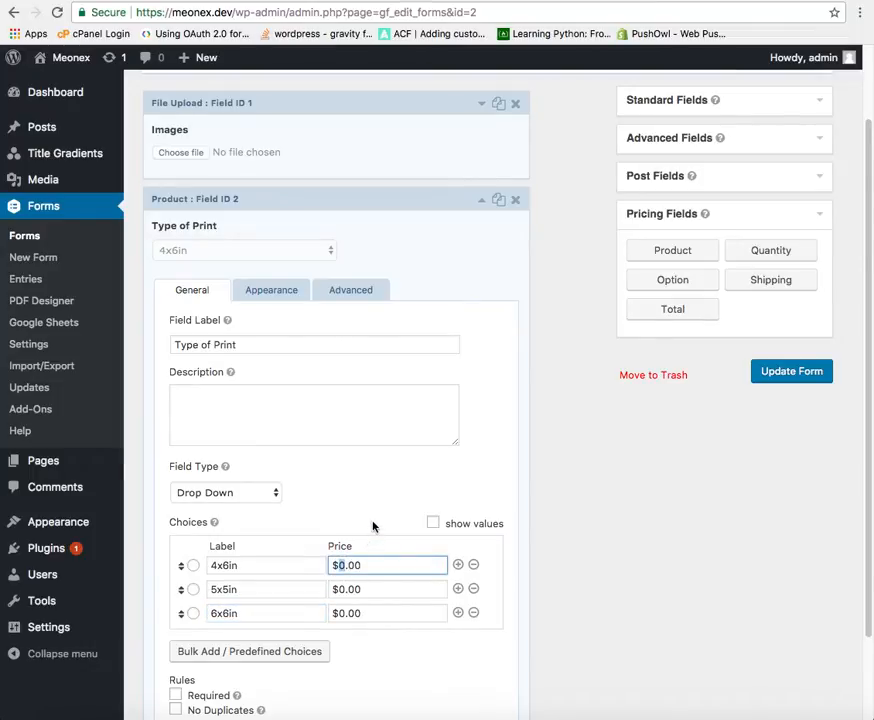
# Step: Price the print sizes $1.00, $2.00 and $3.00 and make Type of Print required
pyautogui.write('1')
pyautogui.click(387, 589)
pyautogui.write('2')
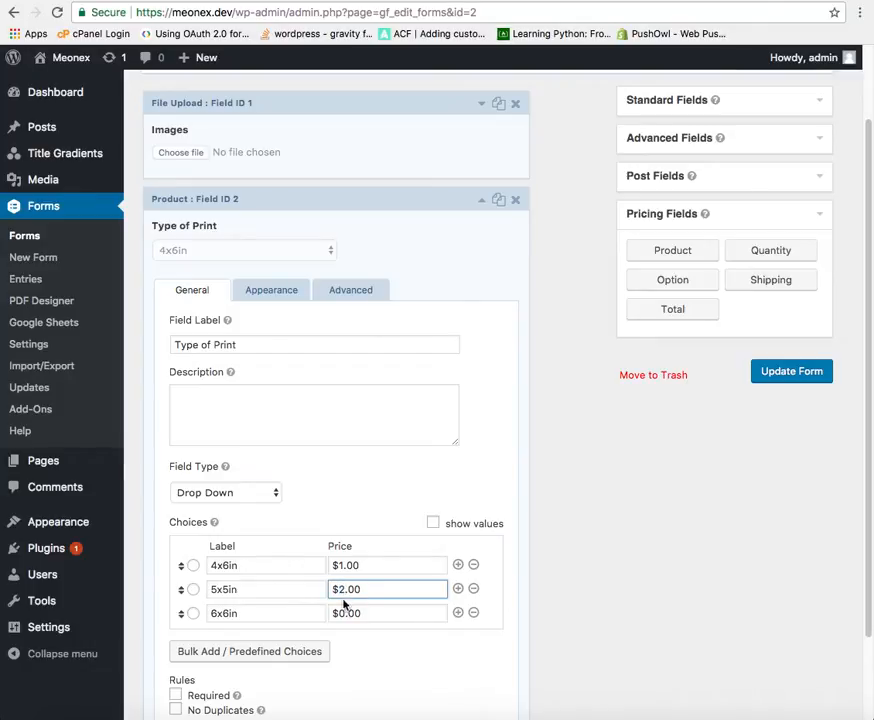
pyautogui.click(388, 613)
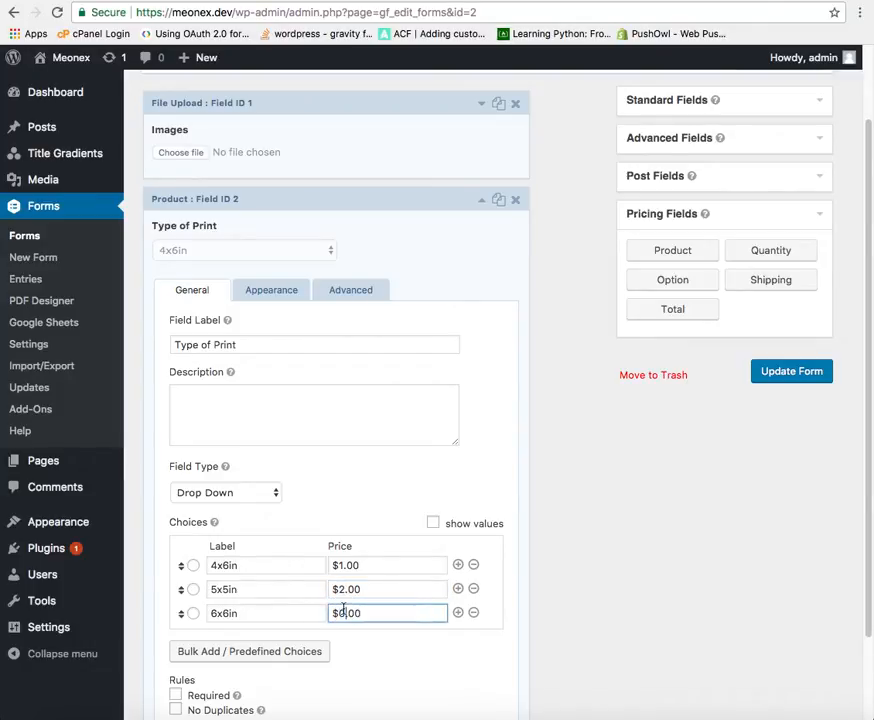
pyautogui.write('3')
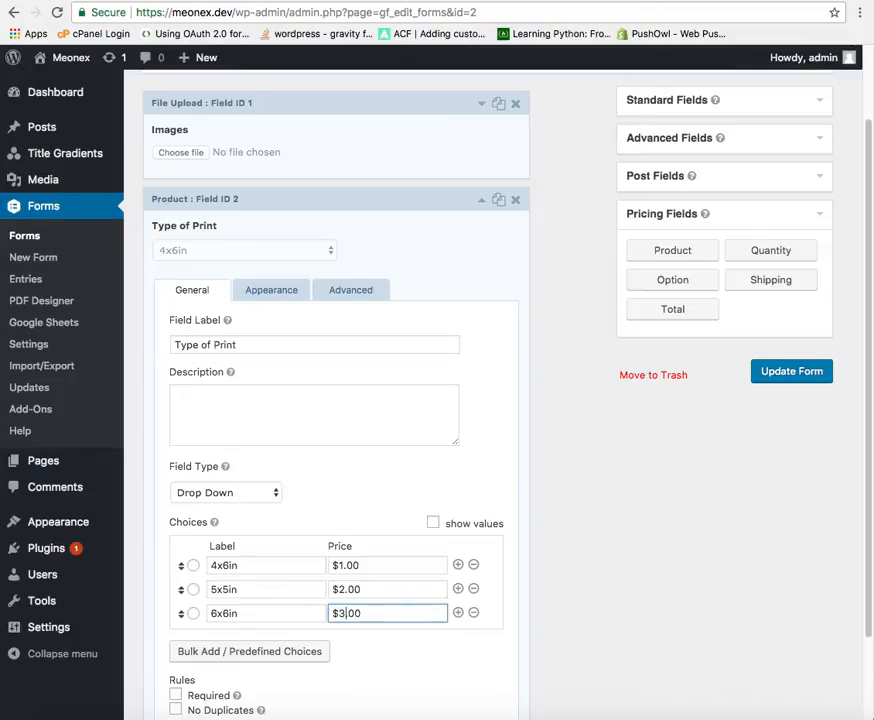
pyautogui.scroll(-3)
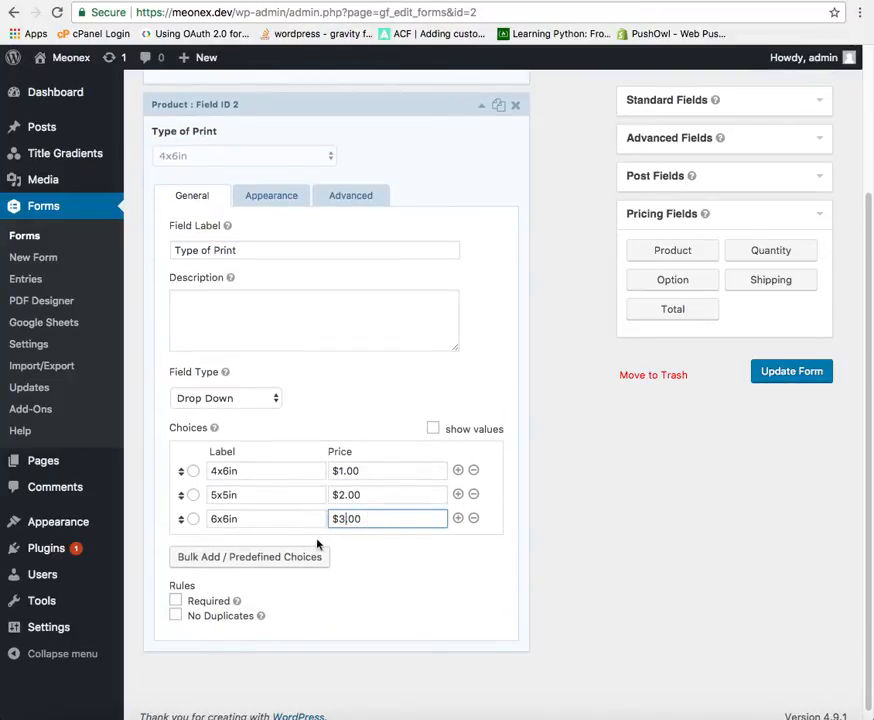
pyautogui.click(175, 601)
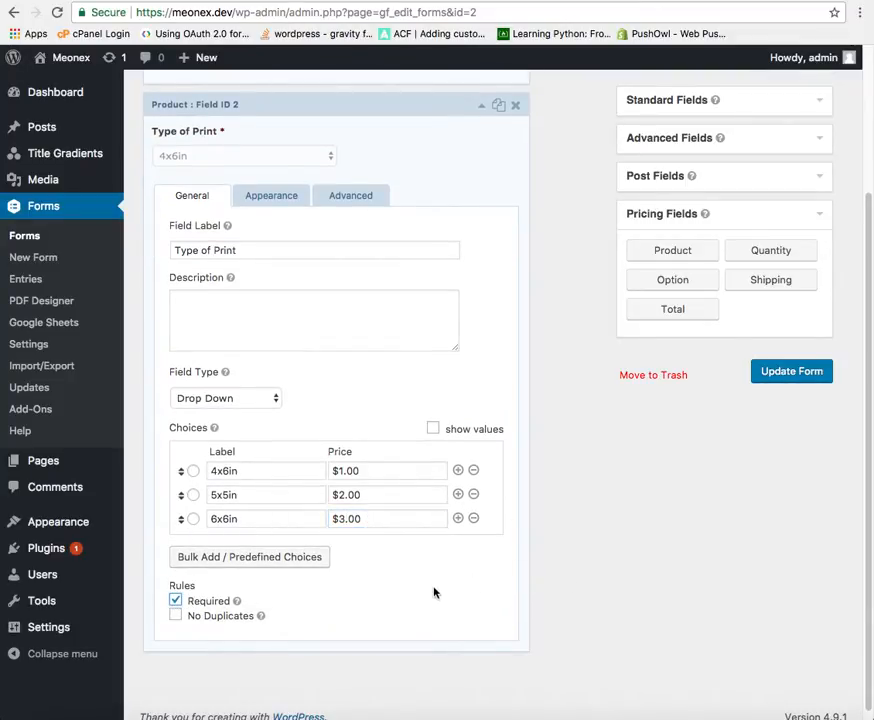
pyautogui.scroll(3)
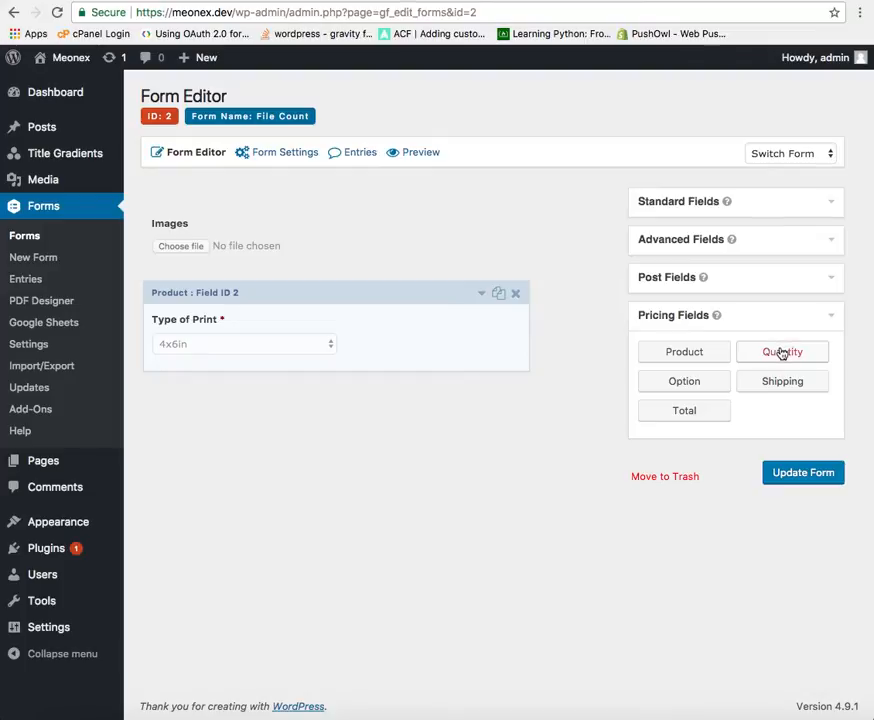
# Step: Add Quantity and Total pricing fields to the File Count form and save it
pyautogui.click(782, 351)
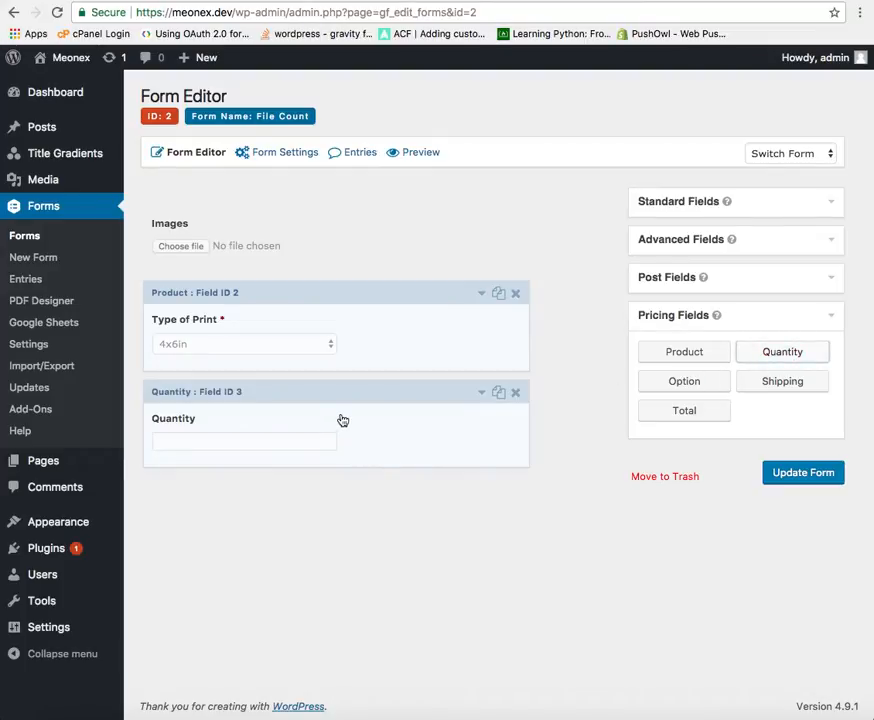
pyautogui.click(335, 430)
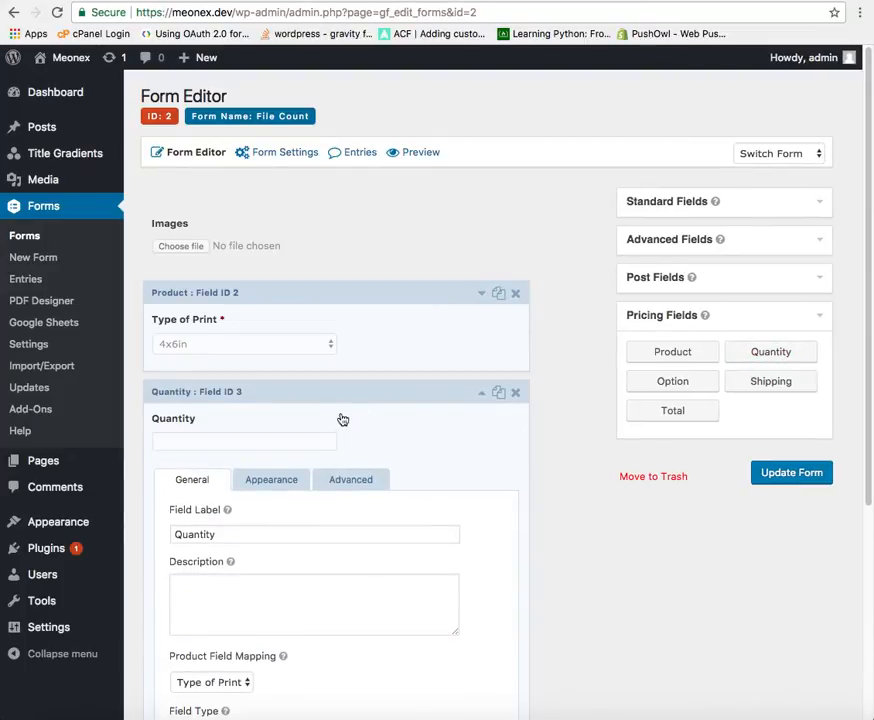
pyautogui.scroll(-3)
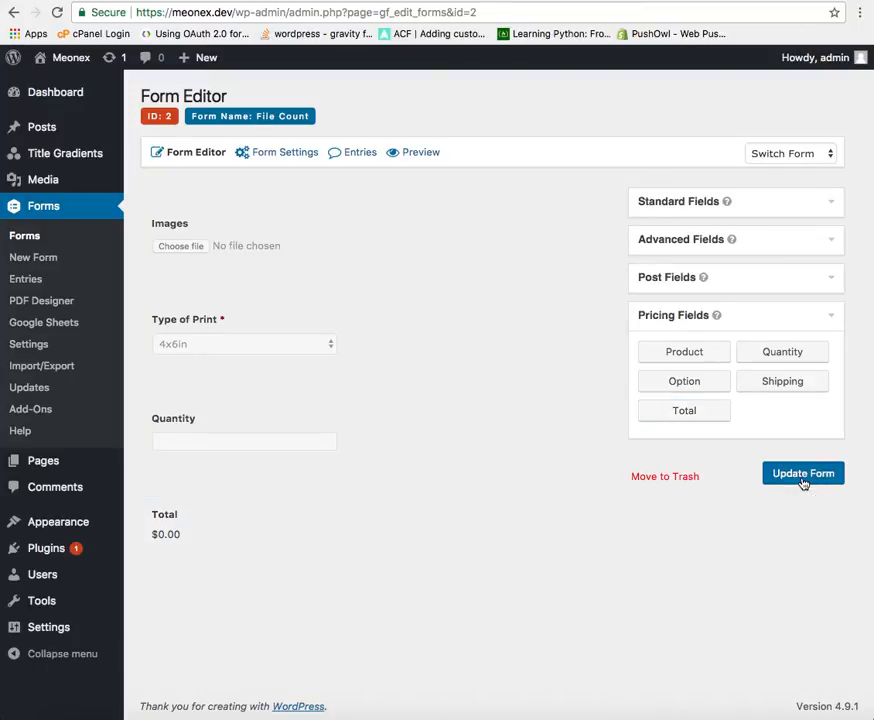
pyautogui.click(802, 473)
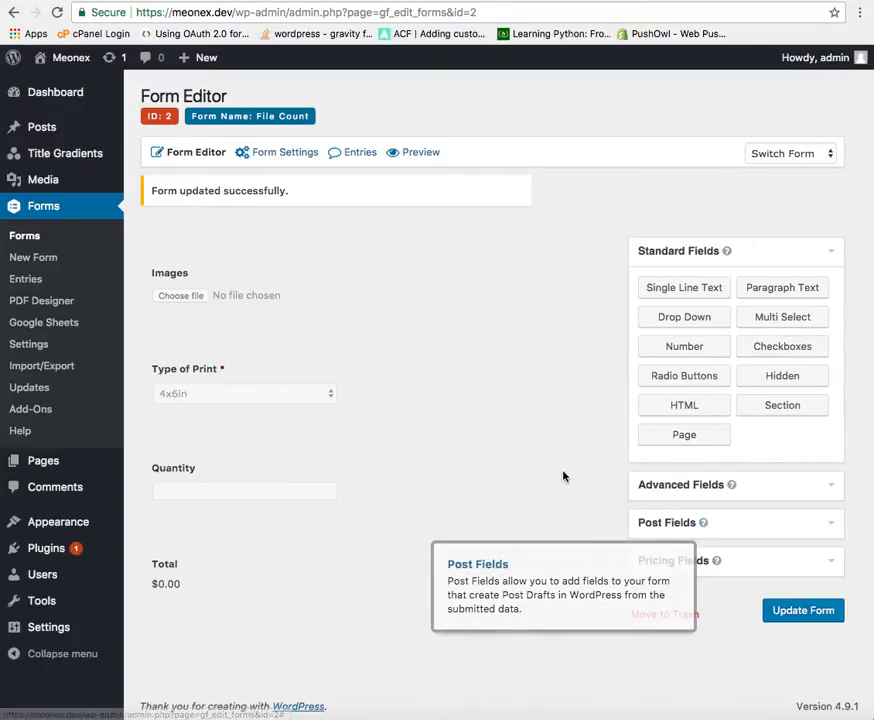
# Step: Enable multi-file upload and file count on Images, targeting Quantity field ID 3, and save
pyautogui.click(420, 152)
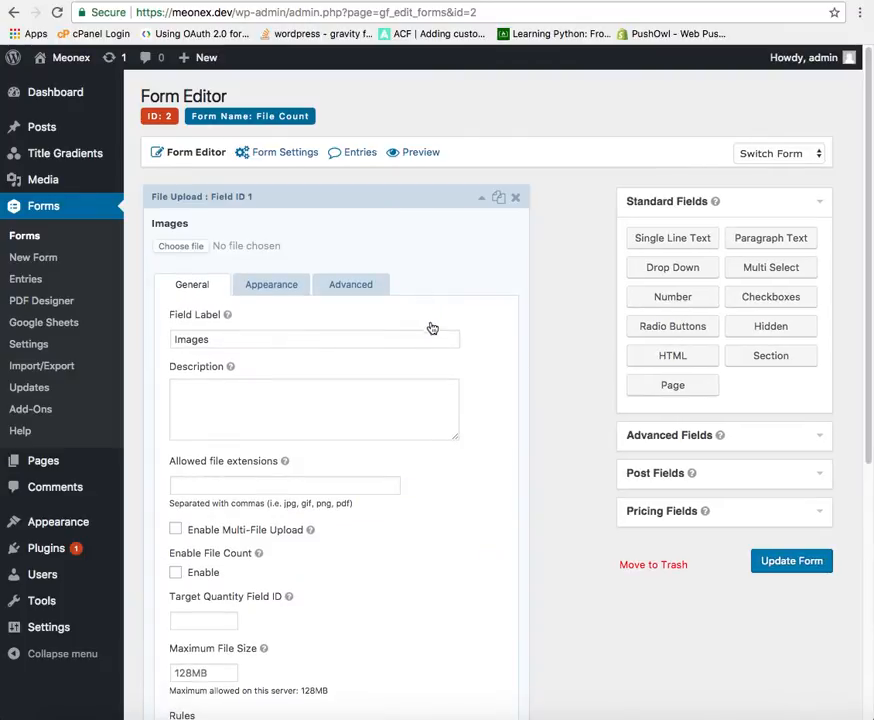
pyautogui.scroll(-3)
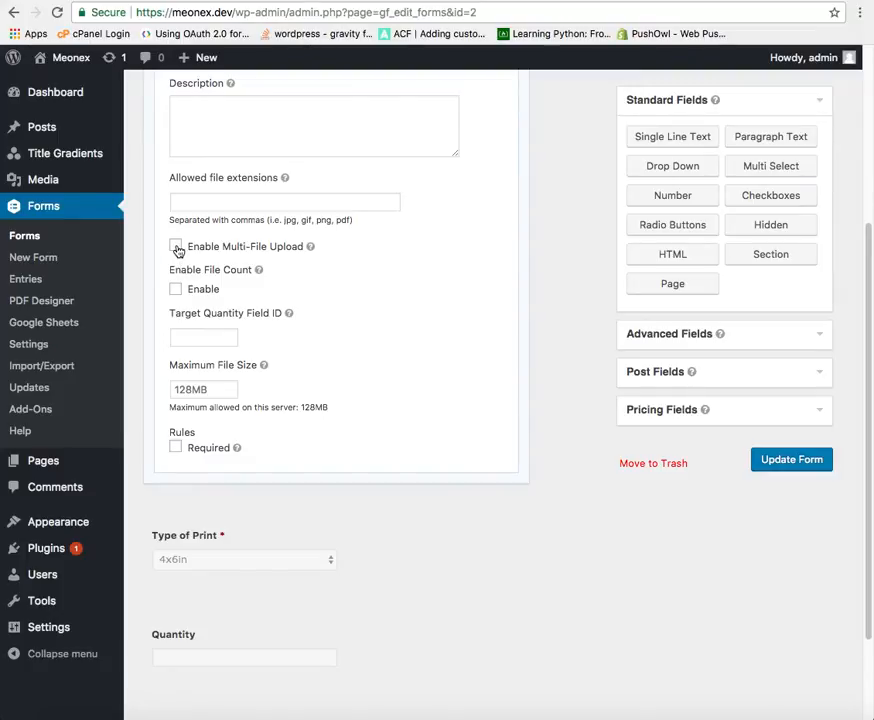
pyautogui.scroll(3)
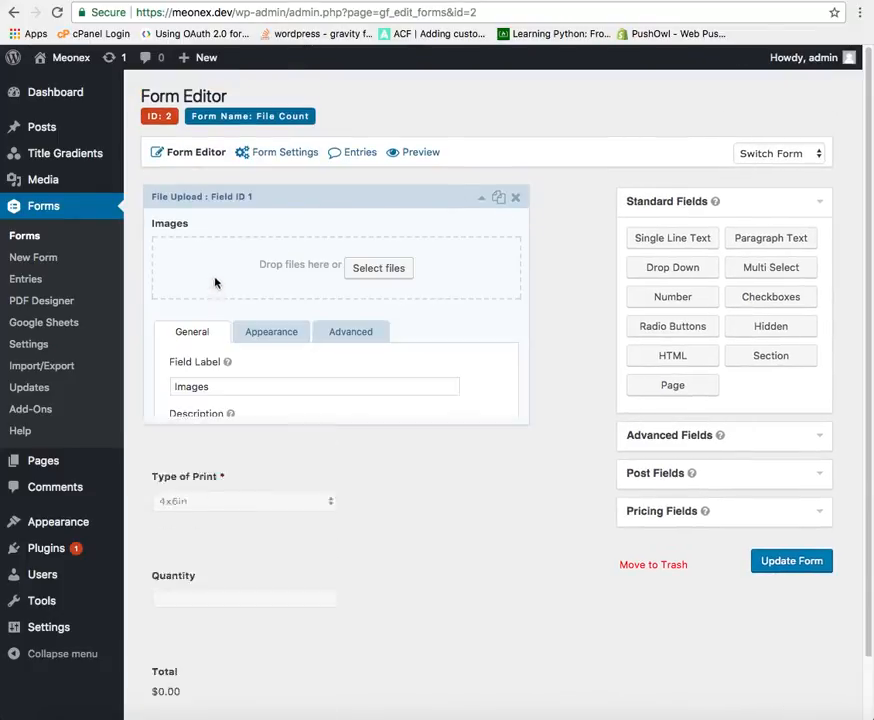
pyautogui.scroll(-3)
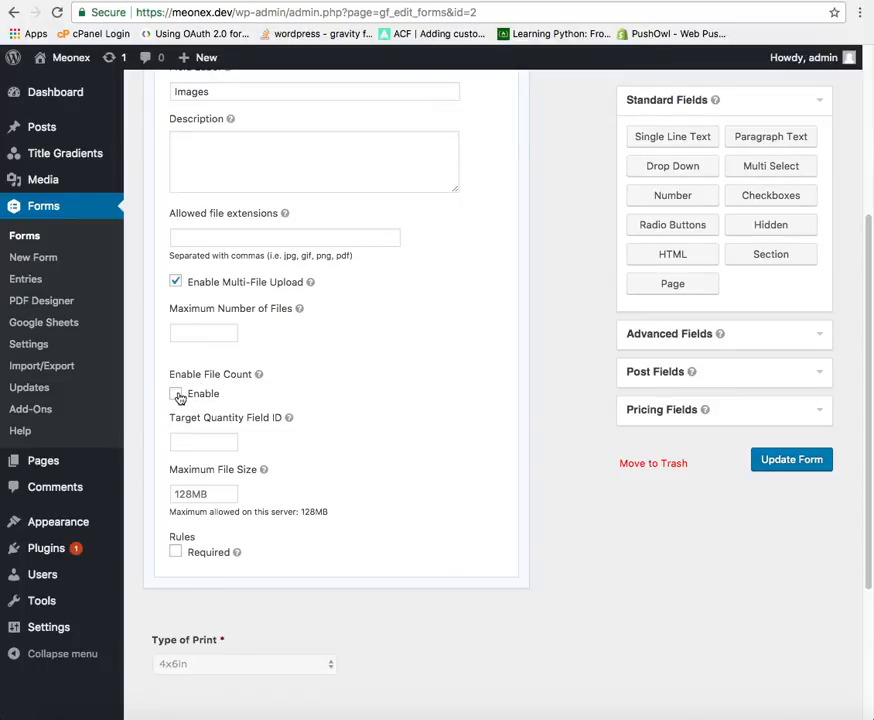
pyautogui.click(176, 393)
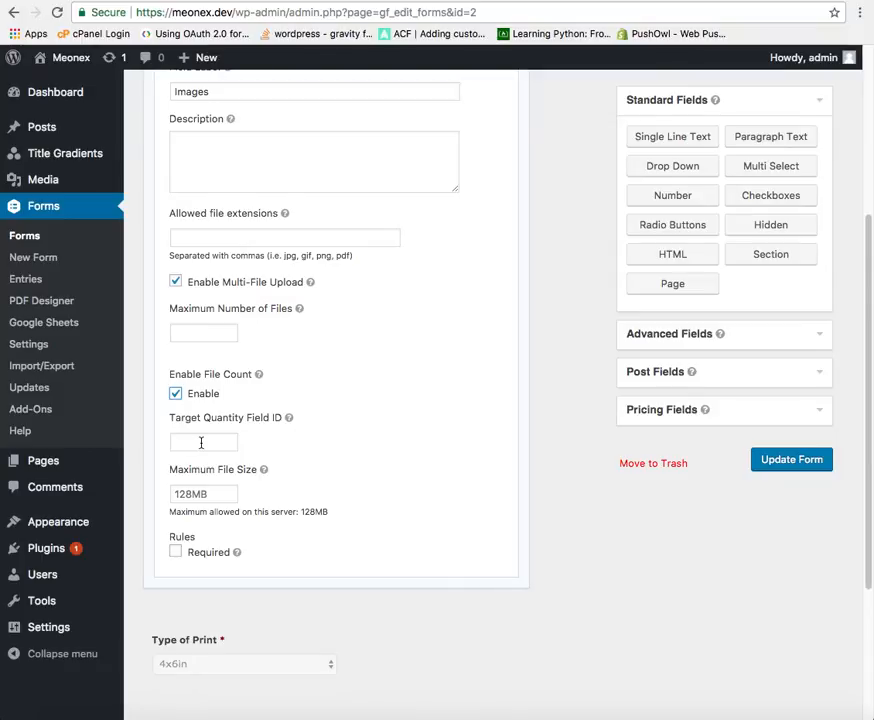
pyautogui.scroll(-3)
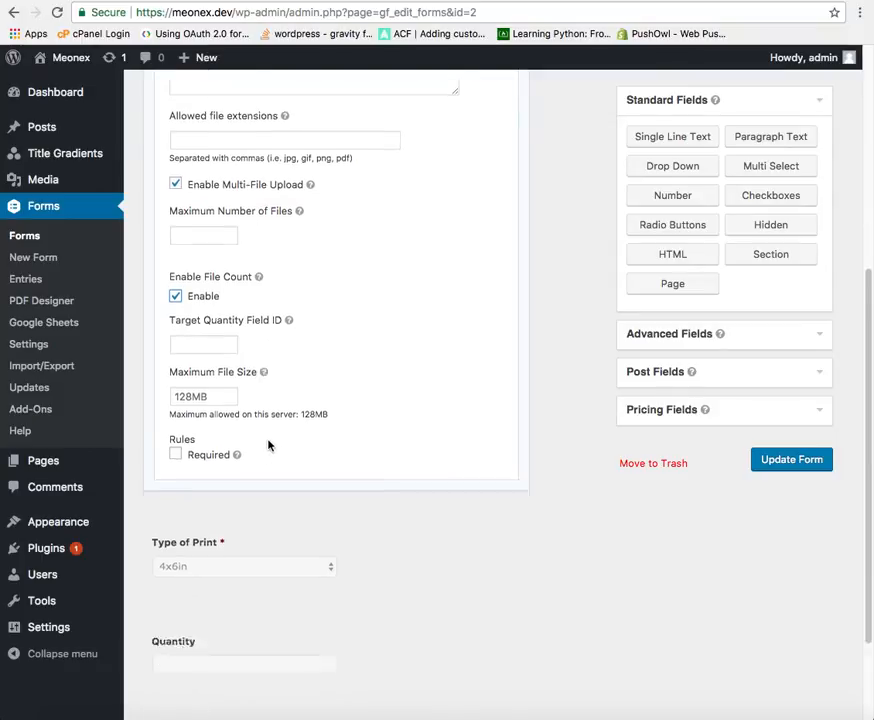
pyautogui.scroll(-3)
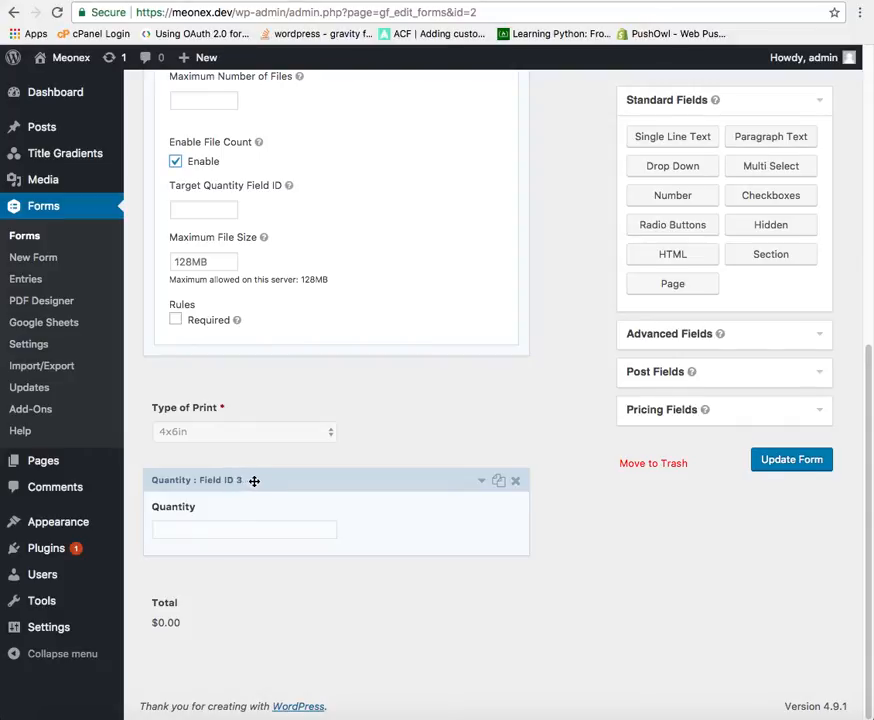
pyautogui.scroll(3)
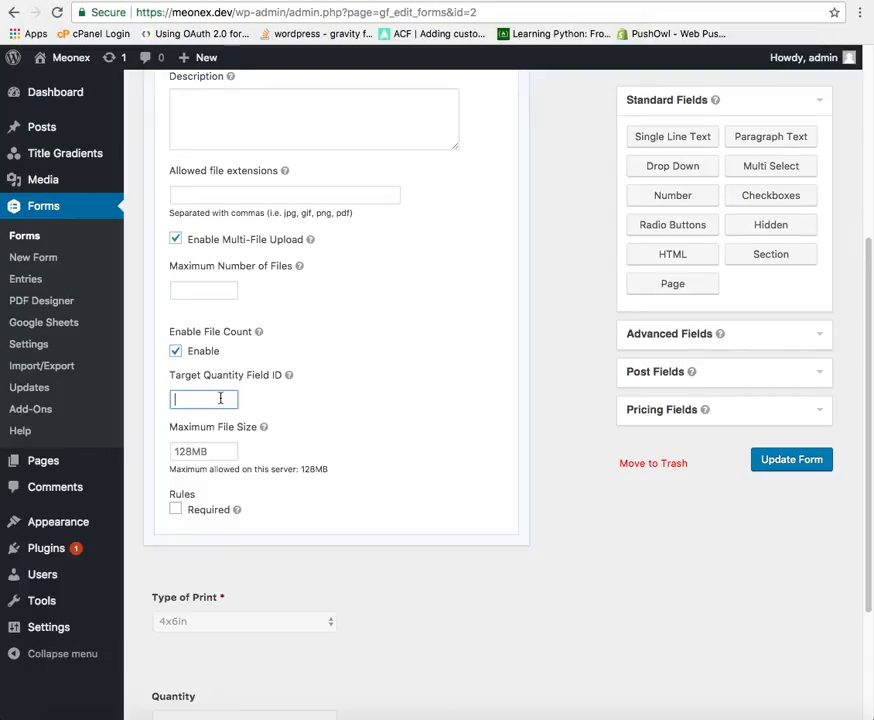
pyautogui.write('3')
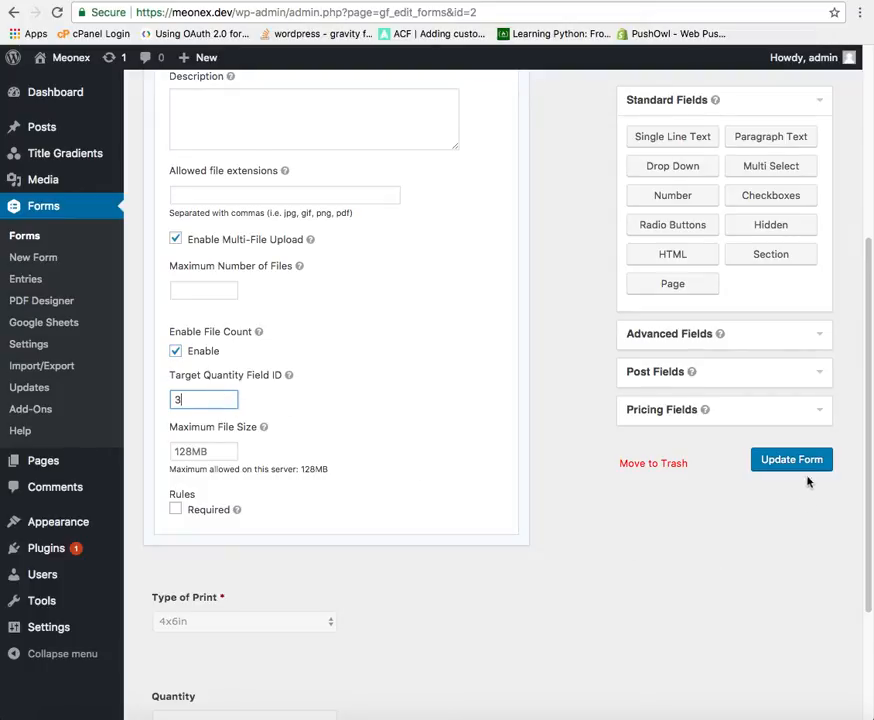
pyautogui.click(791, 459)
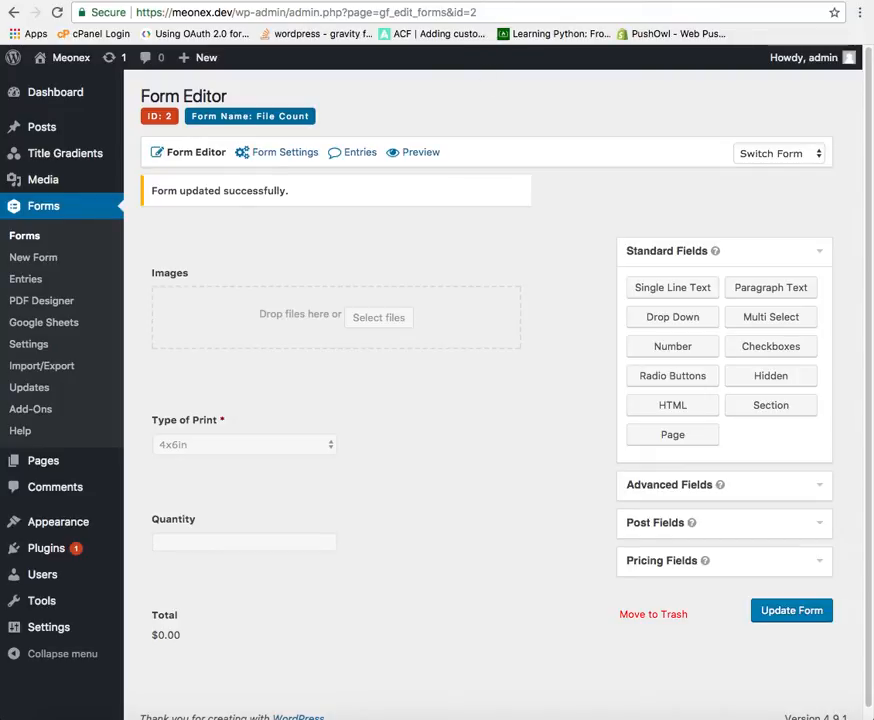
# Step: Upload three fox print JPEGs from Archive-1 on the live form, giving Quantity 3 and Total $3.00
pyautogui.click(413, 152)
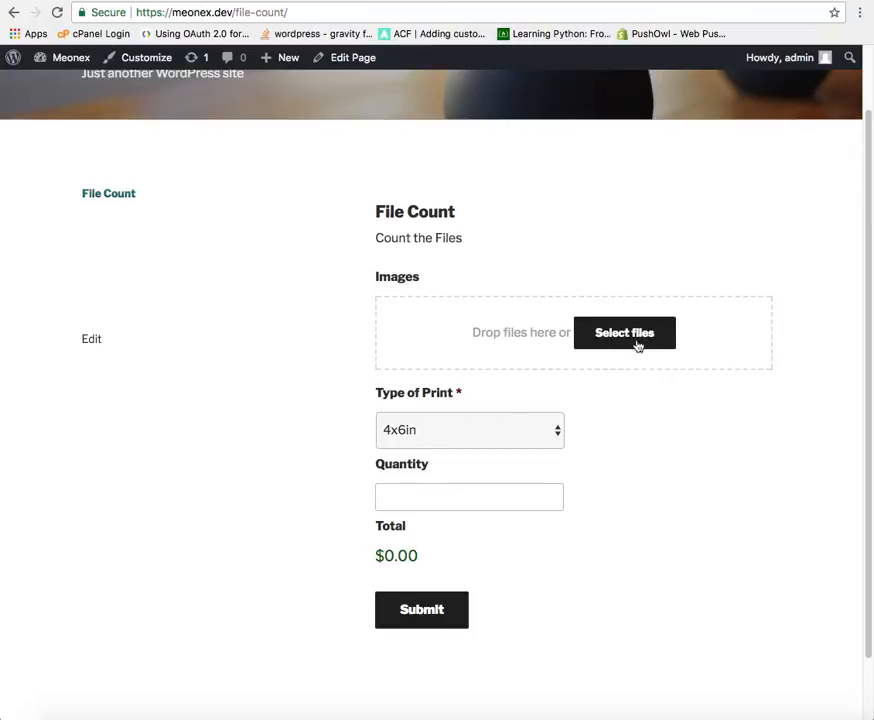
pyautogui.moveTo(505, 331)
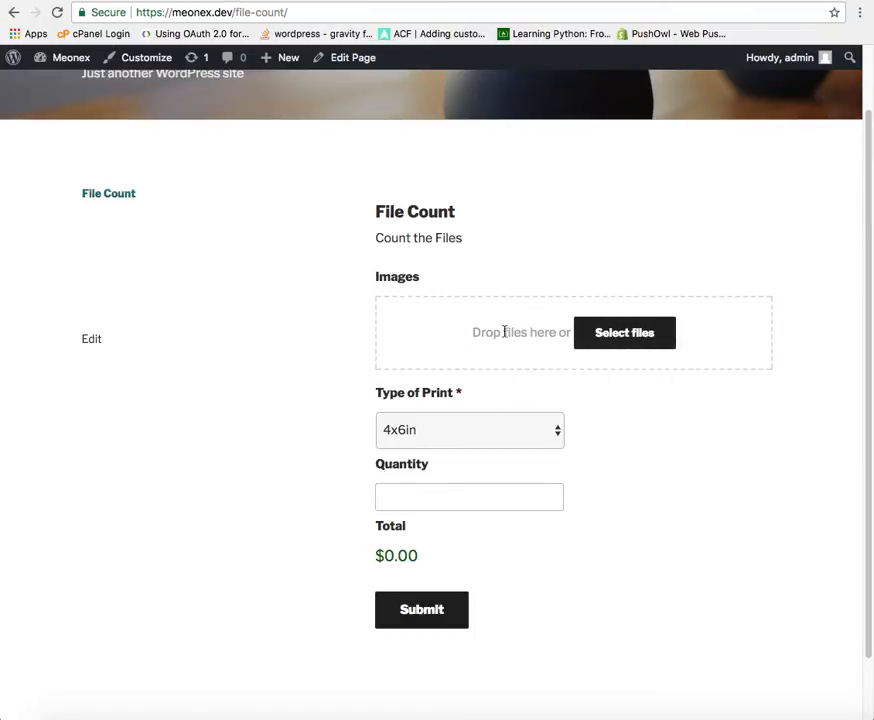
pyautogui.moveTo(585, 378)
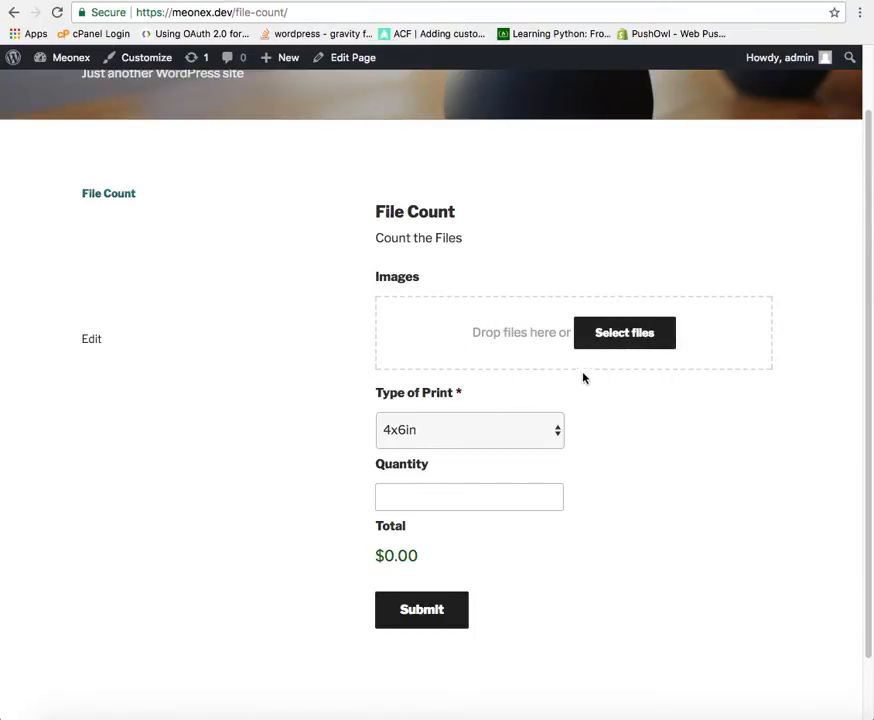
pyautogui.click(624, 332)
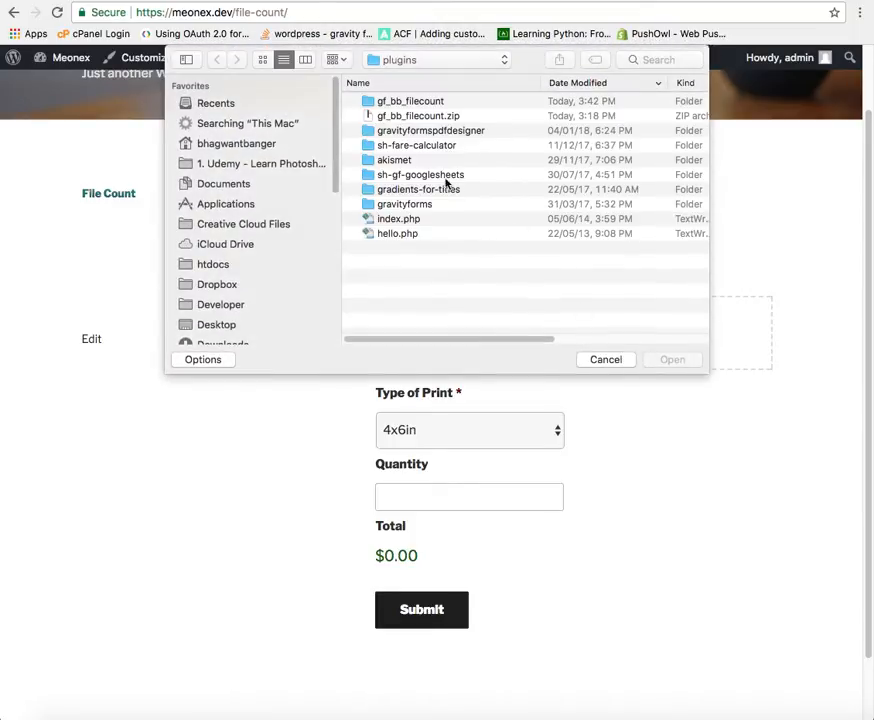
pyautogui.scroll(-3)
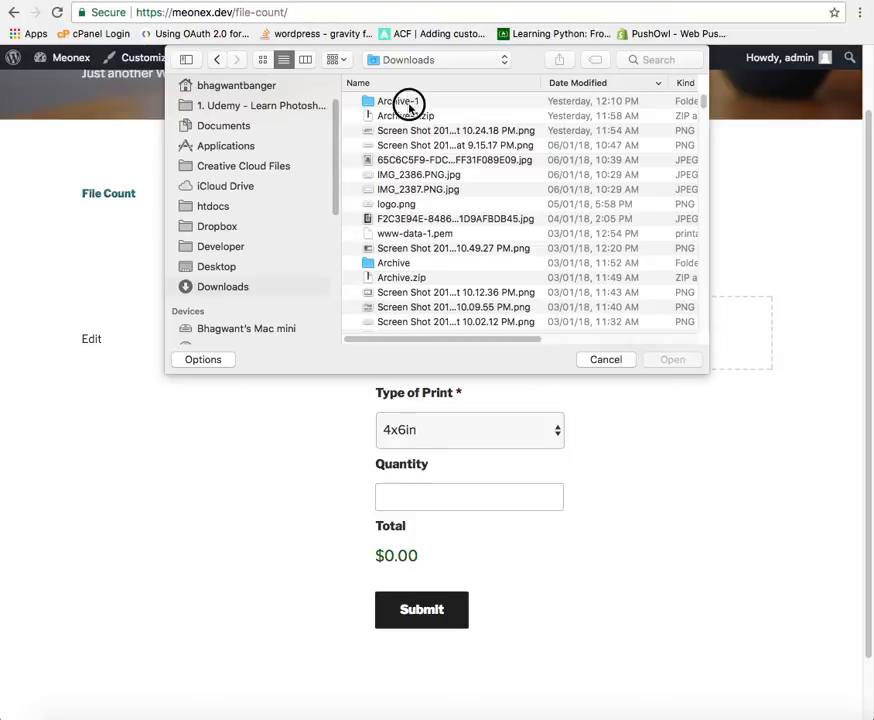
pyautogui.doubleClick(407, 101)
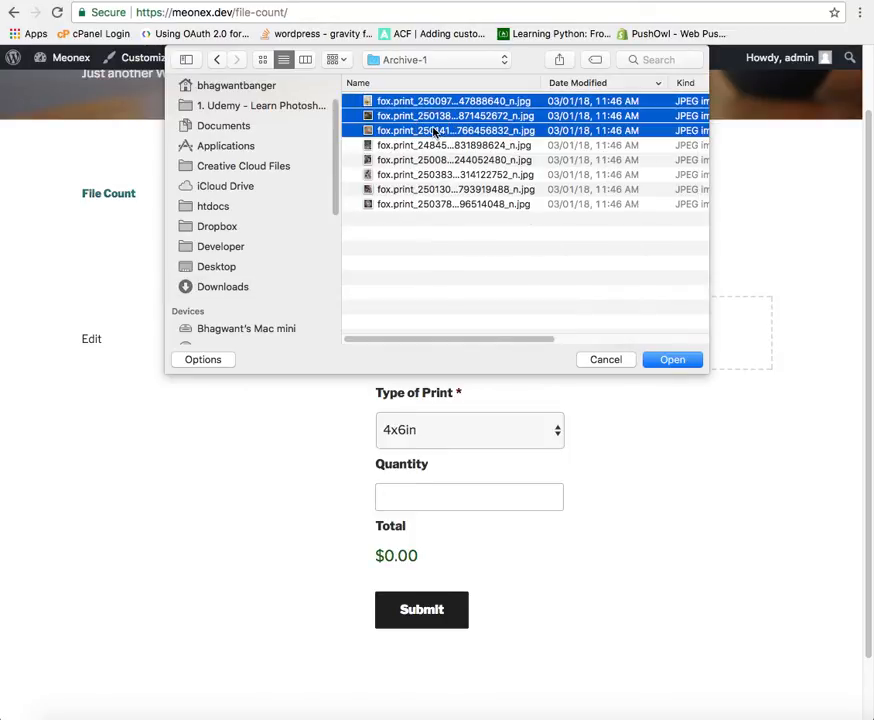
pyautogui.click(672, 359)
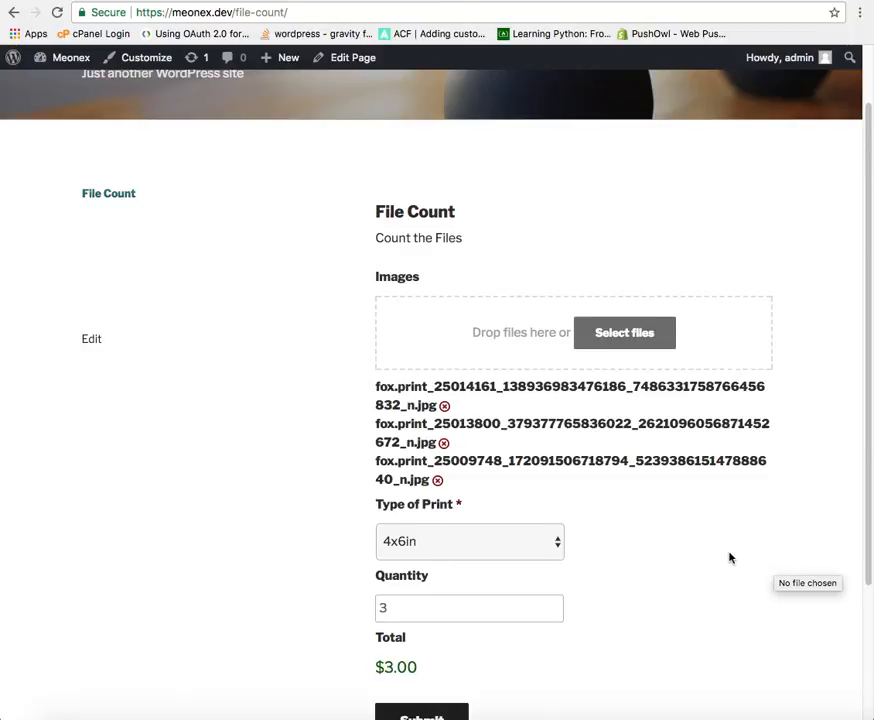
# Step: Switch Type of Print to 6x6in, remove the third image, and set Quantity to 23 ($69.00 total)
pyautogui.scroll(-3)
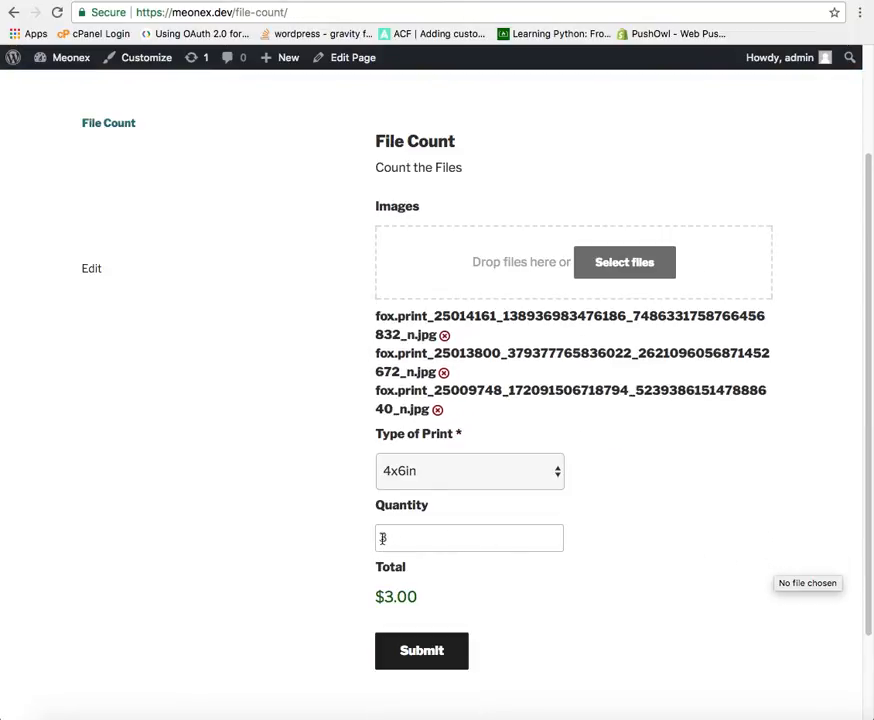
pyautogui.write('3')
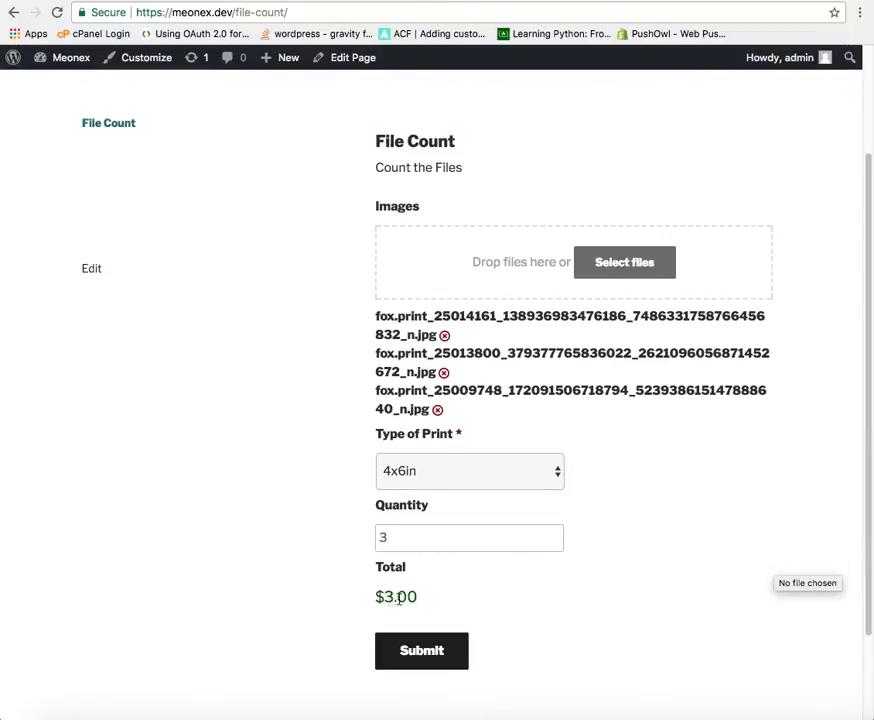
pyautogui.click(469, 471)
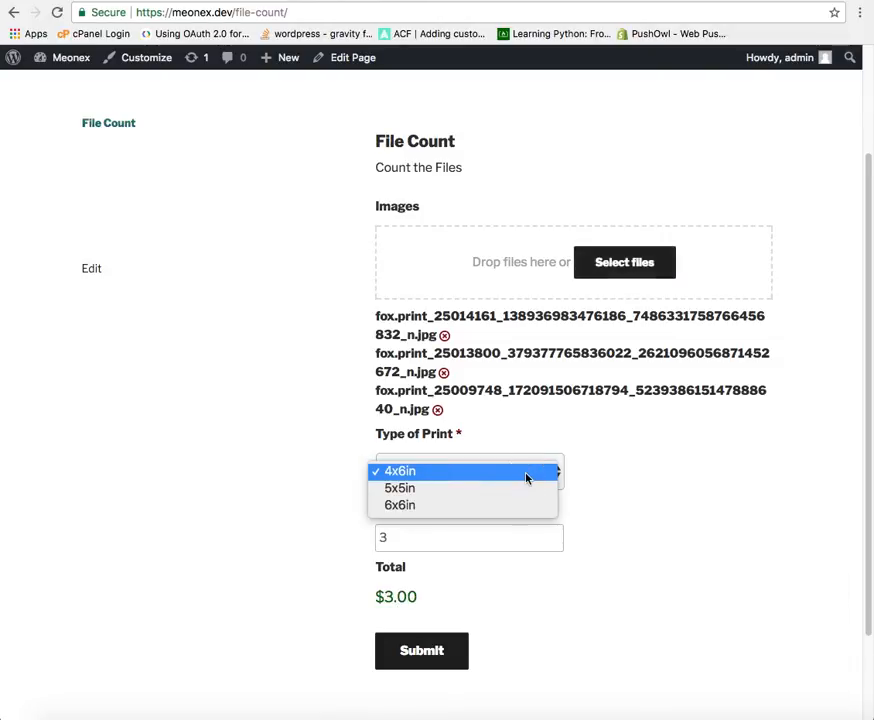
pyautogui.moveTo(509, 488)
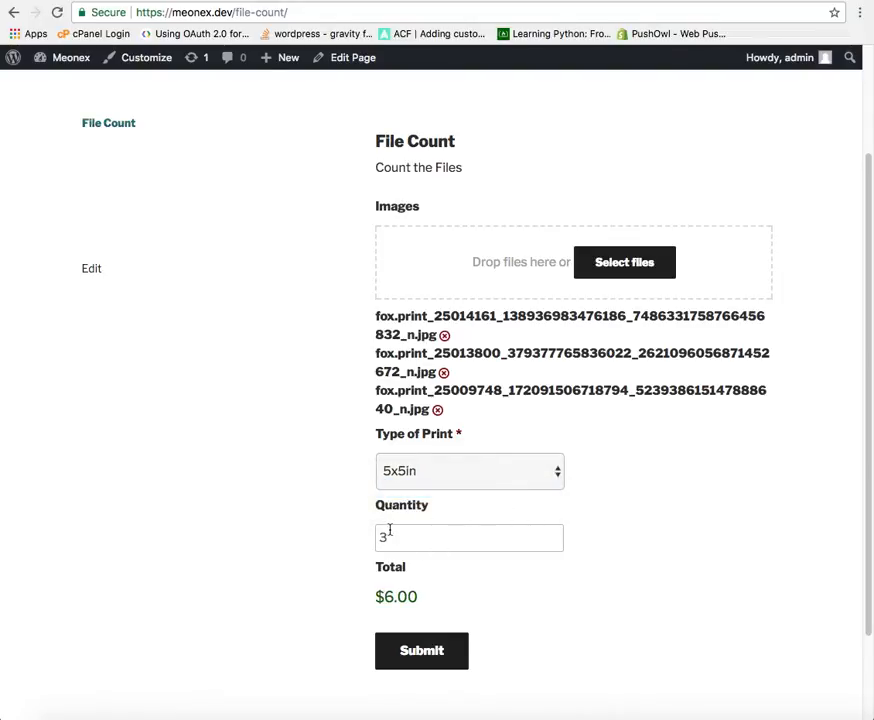
pyautogui.click(469, 471)
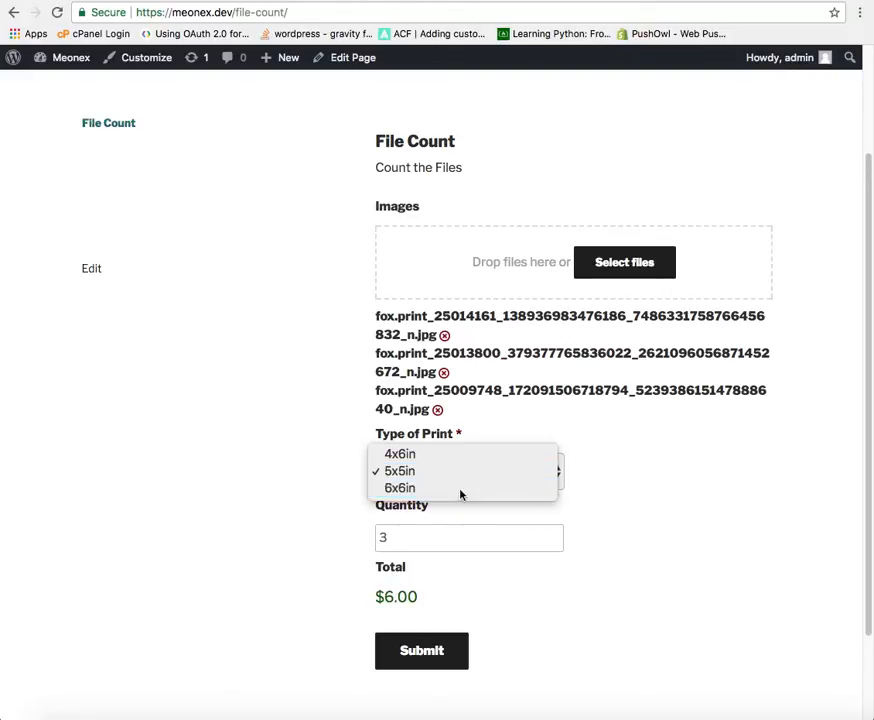
pyautogui.click(399, 488)
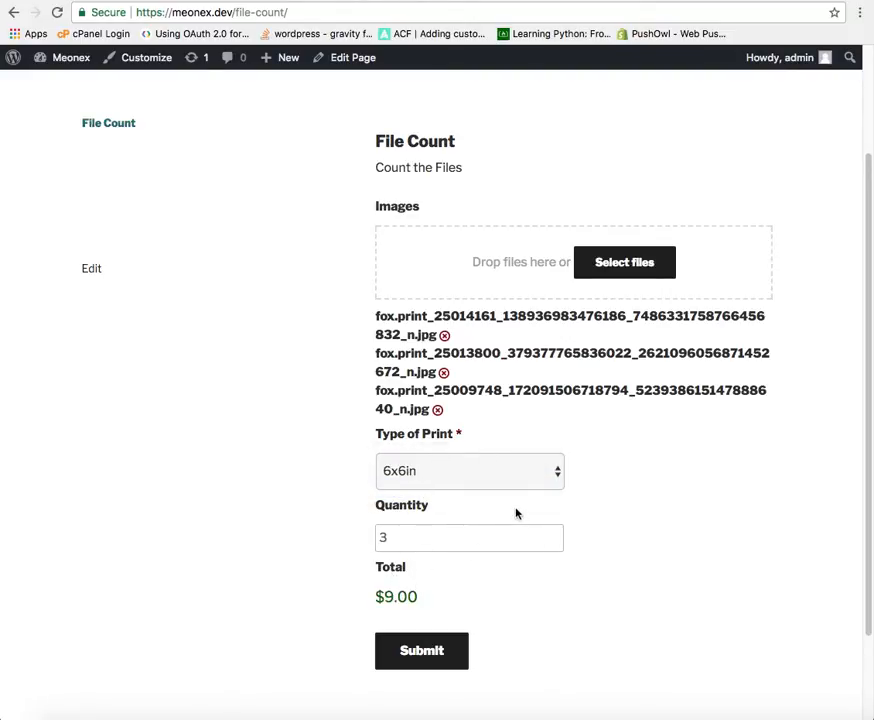
pyautogui.moveTo(614, 405)
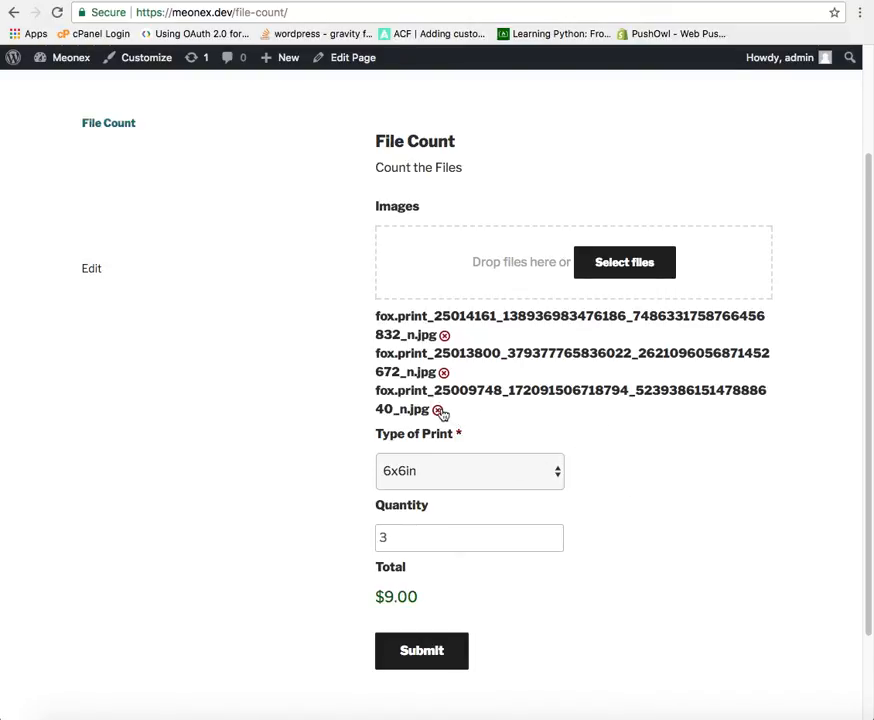
pyautogui.click(443, 409)
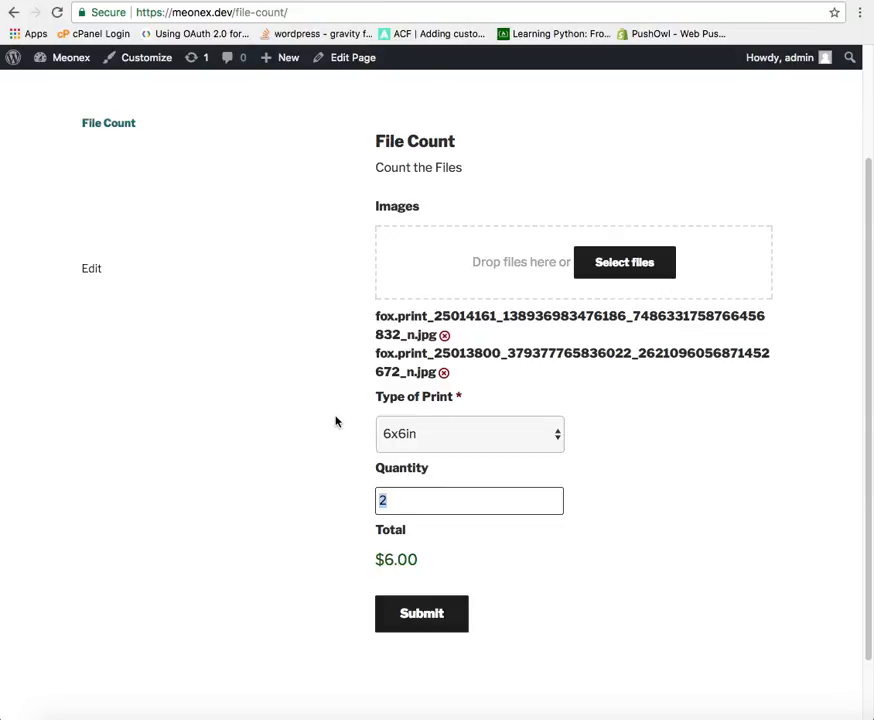
pyautogui.moveTo(350, 418)
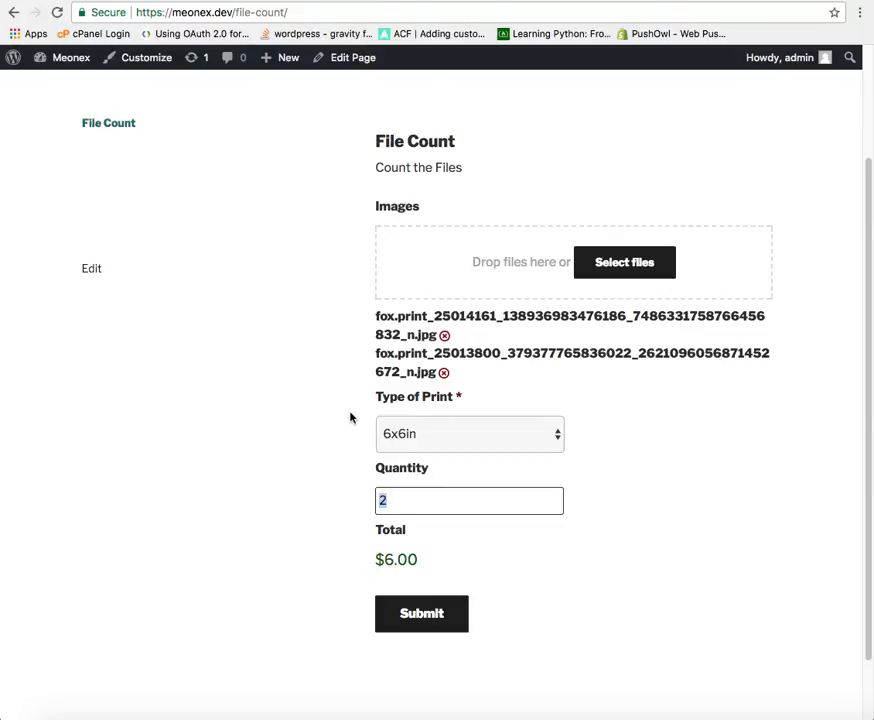
pyautogui.moveTo(383, 417)
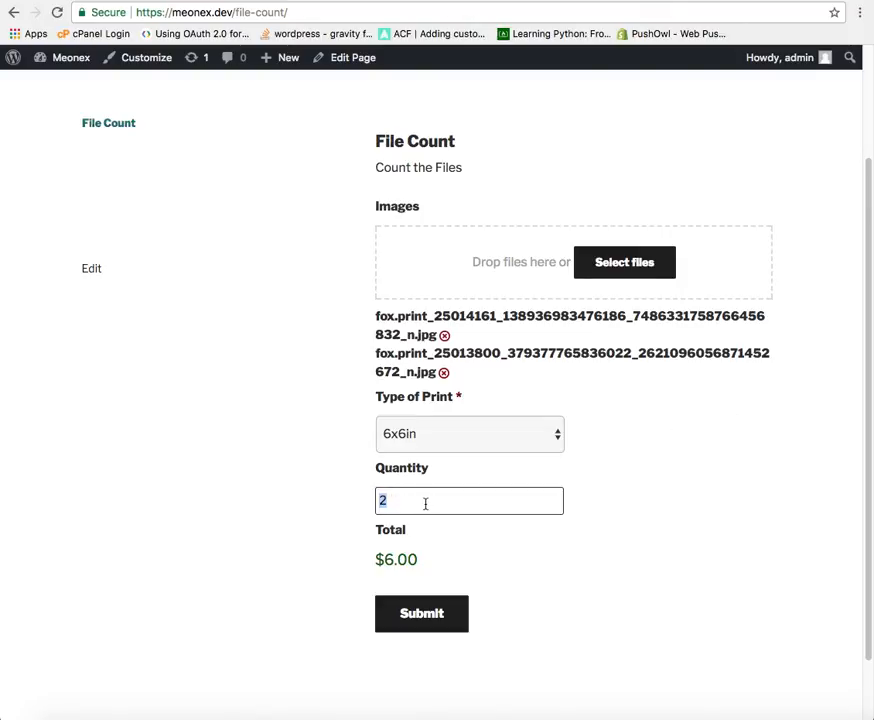
pyautogui.moveTo(386, 449)
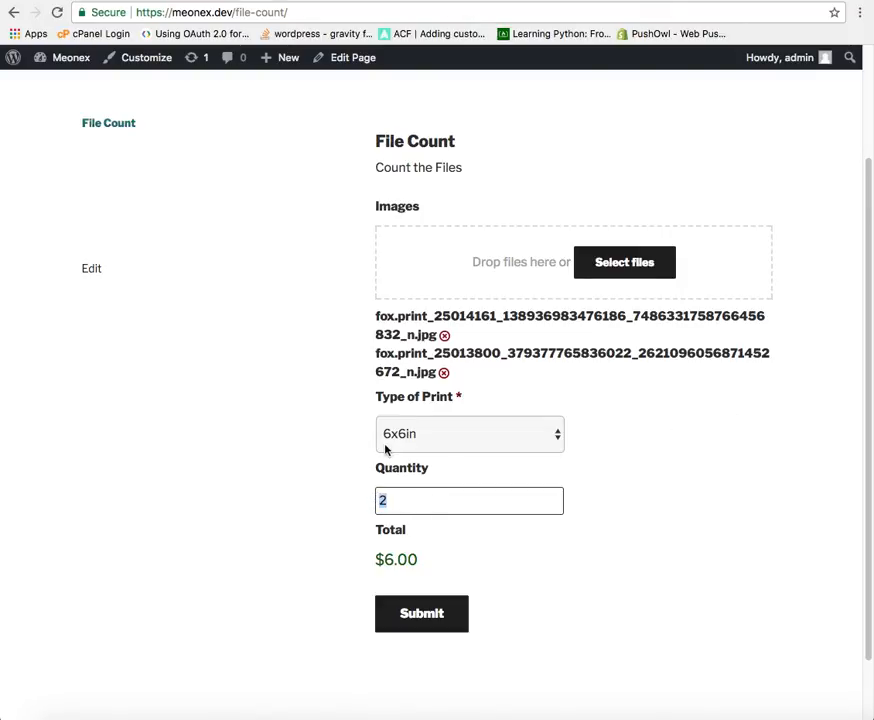
pyautogui.write('3')
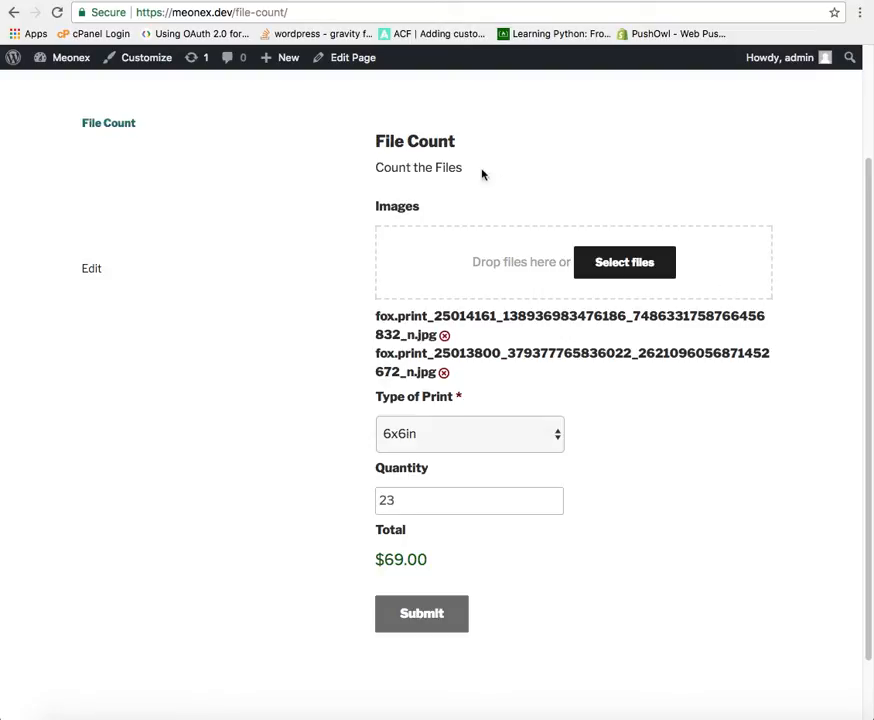
pyautogui.moveTo(350, 361)
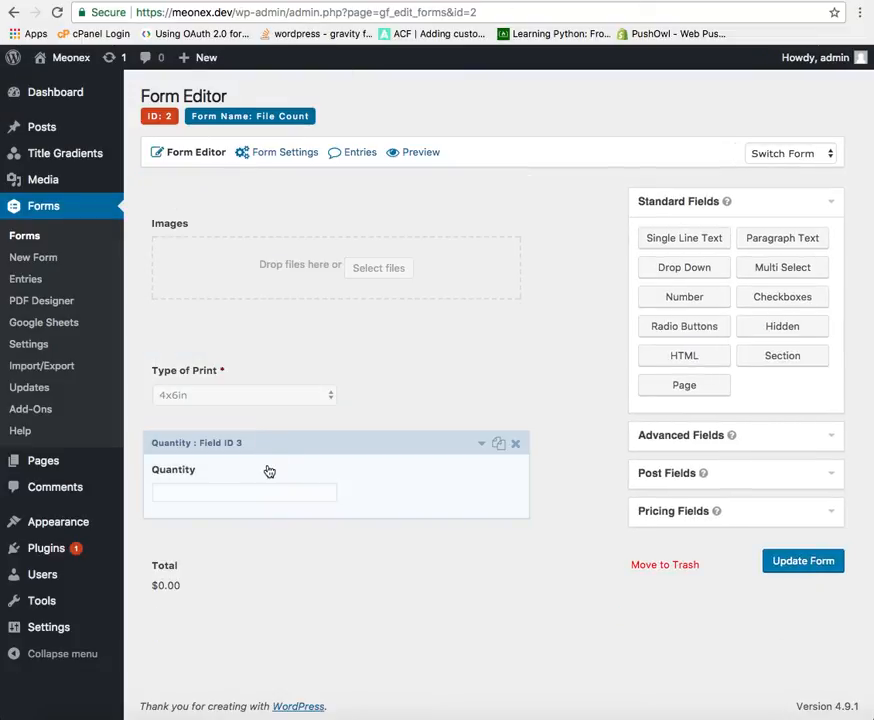
# Step: Give the Quantity field the gf_readonly custom CSS class and update the form
pyautogui.click(270, 470)
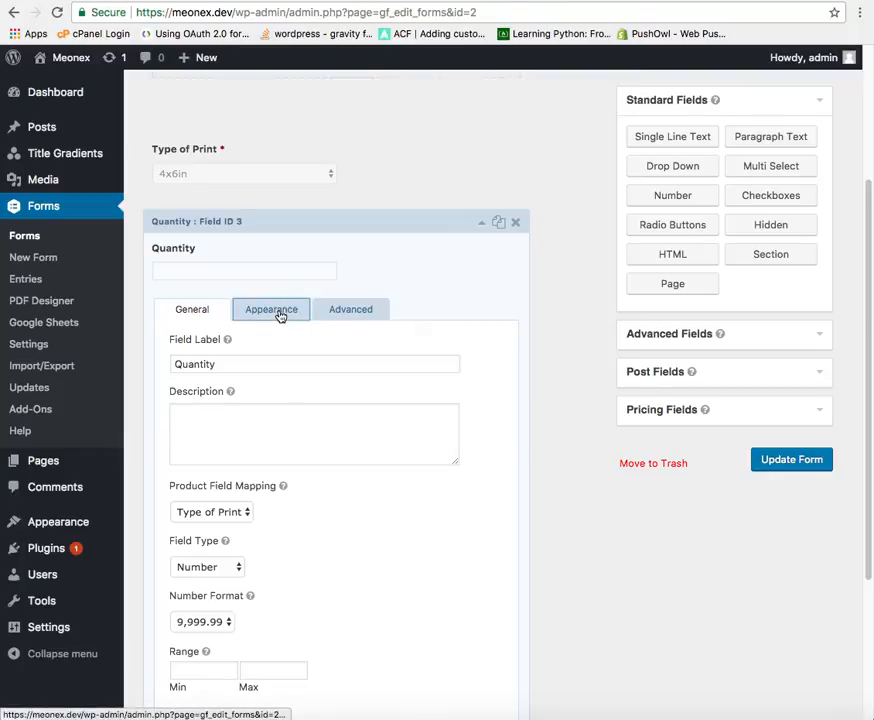
pyautogui.click(271, 309)
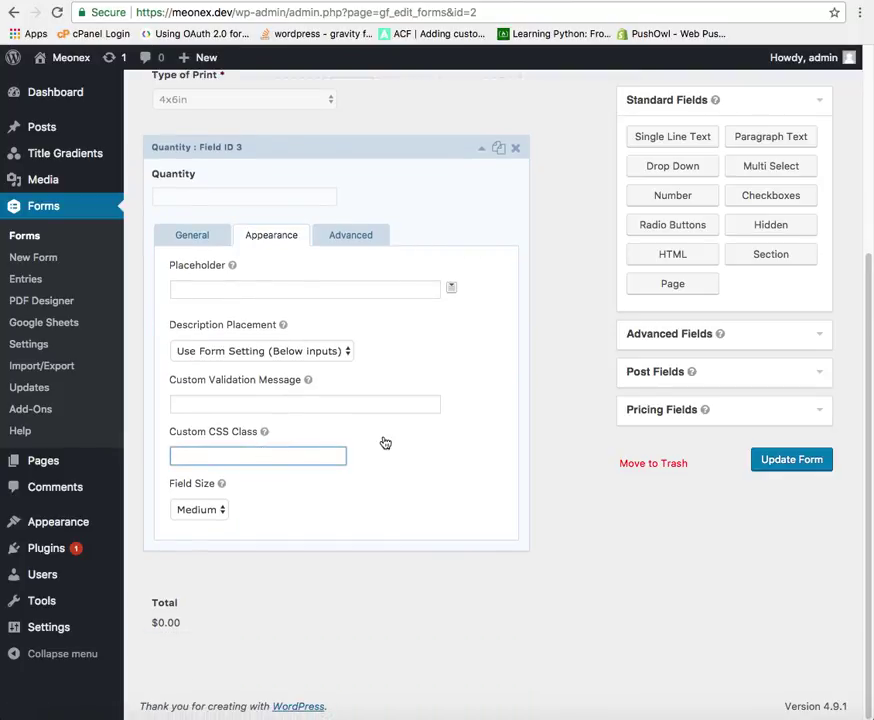
pyautogui.write('gf_readonly')
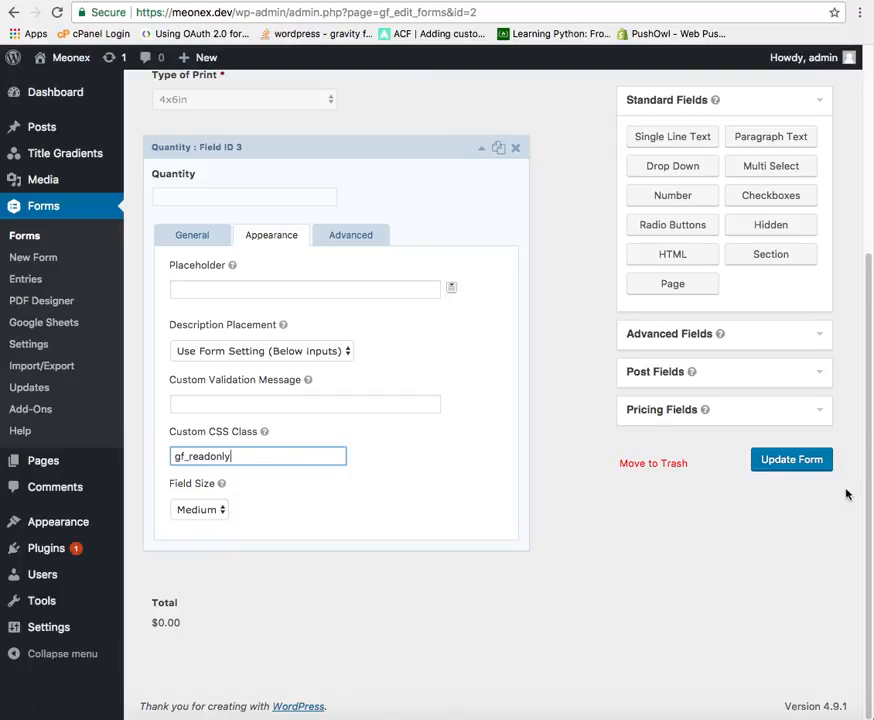
pyautogui.click(791, 459)
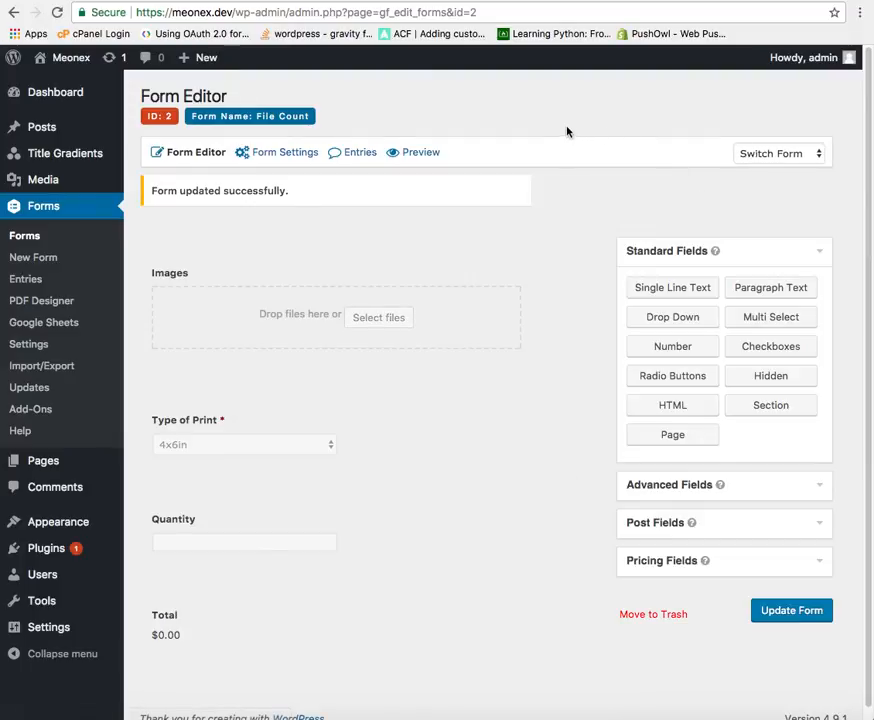
pyautogui.moveTo(549, 102)
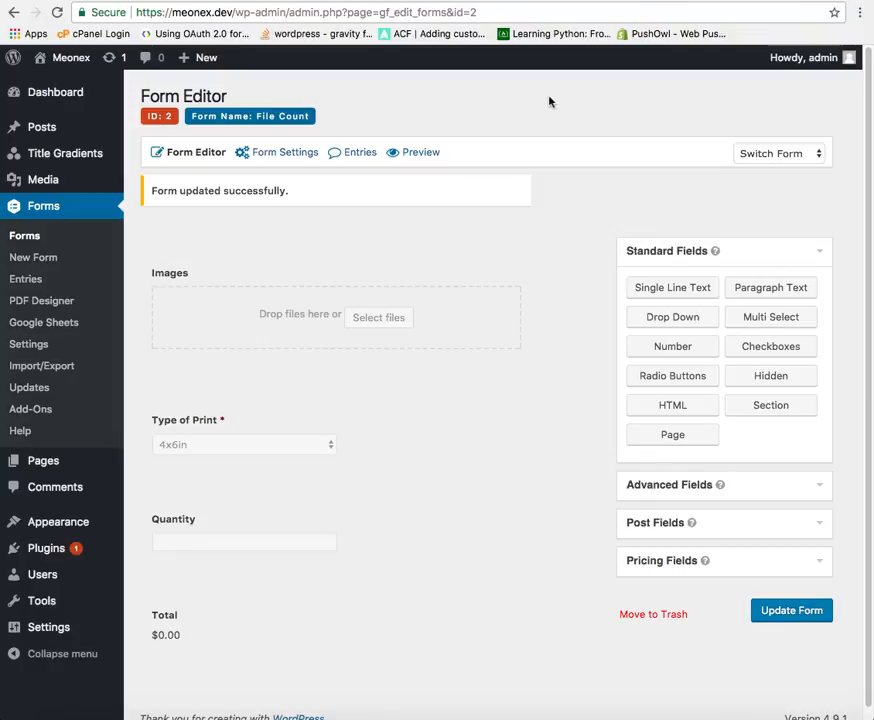